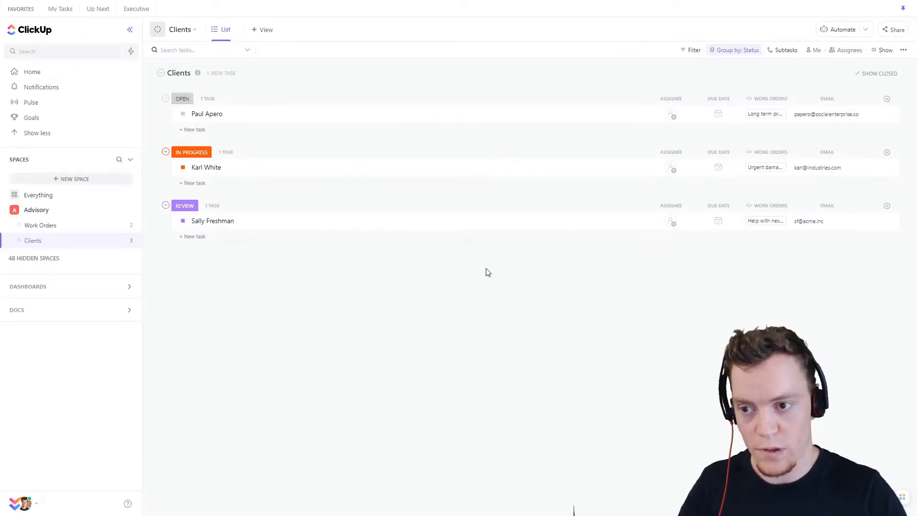
mouse_move(302, 120)
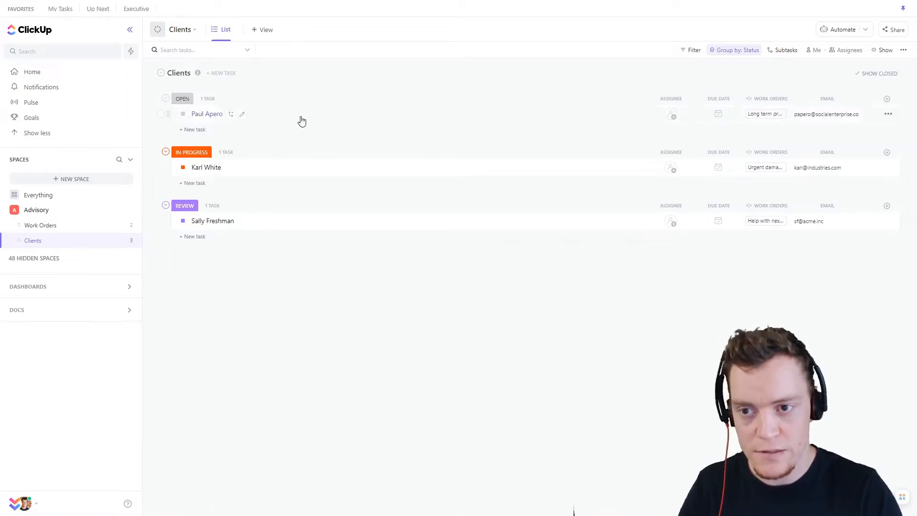
mouse_move(844, 136)
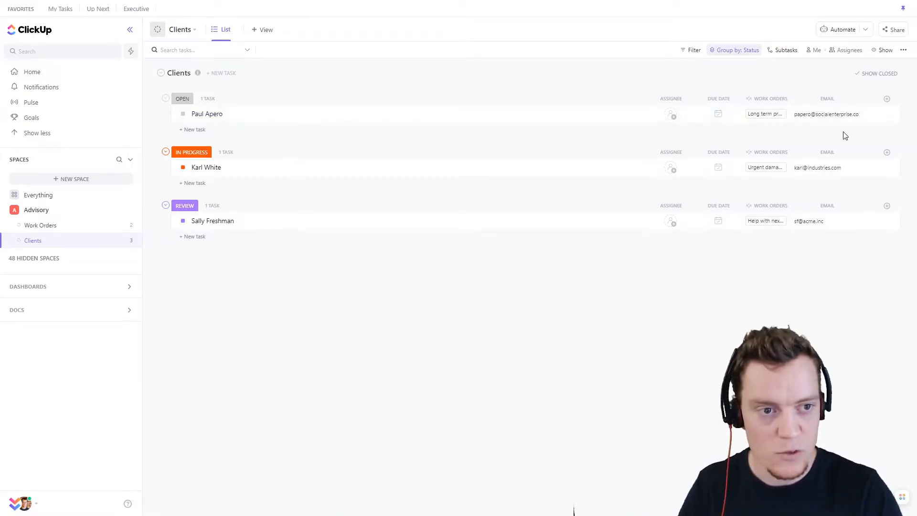
mouse_move(683, 379)
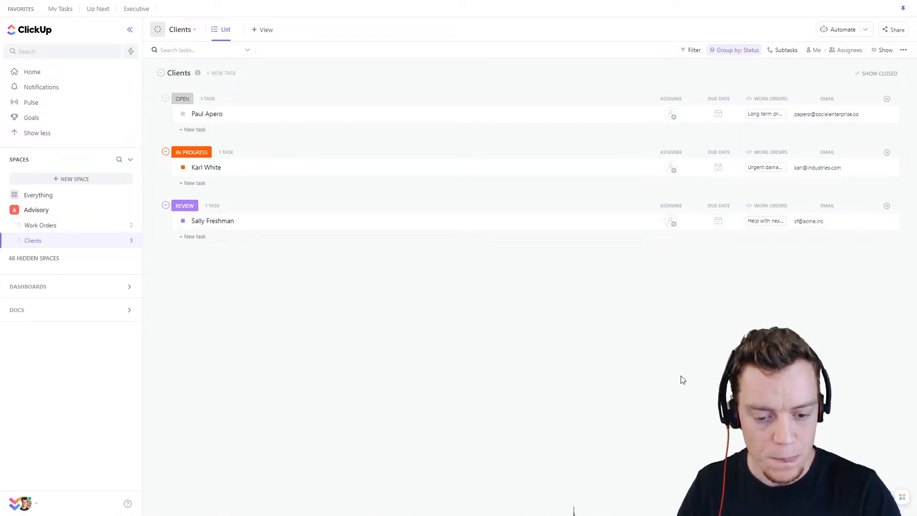
mouse_move(665, 368)
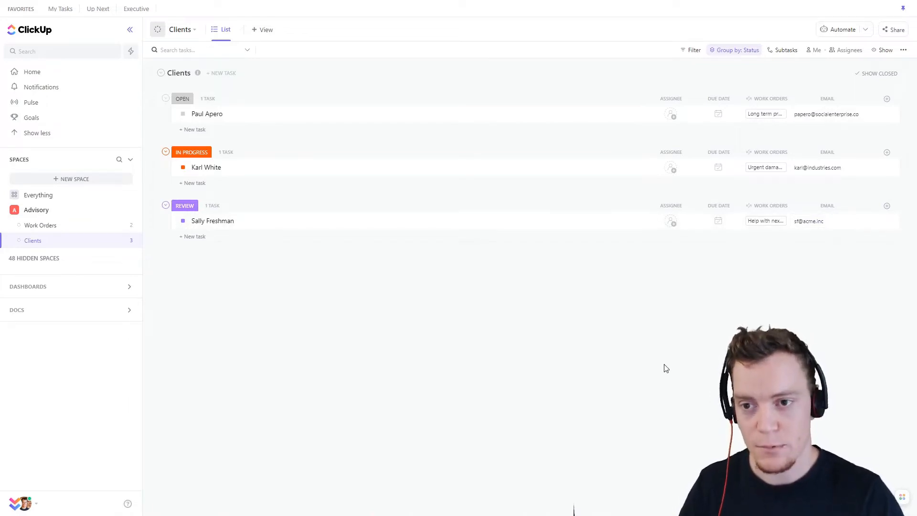
mouse_move(281, 283)
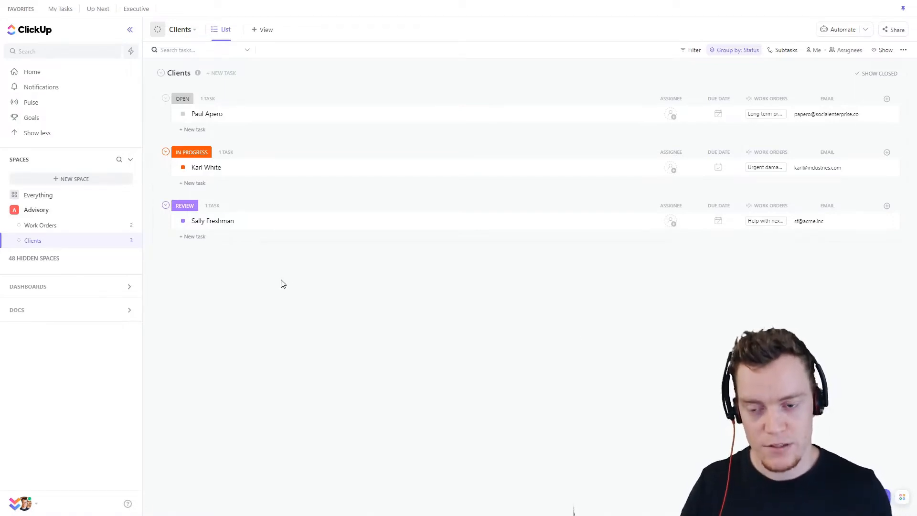
mouse_move(236, 156)
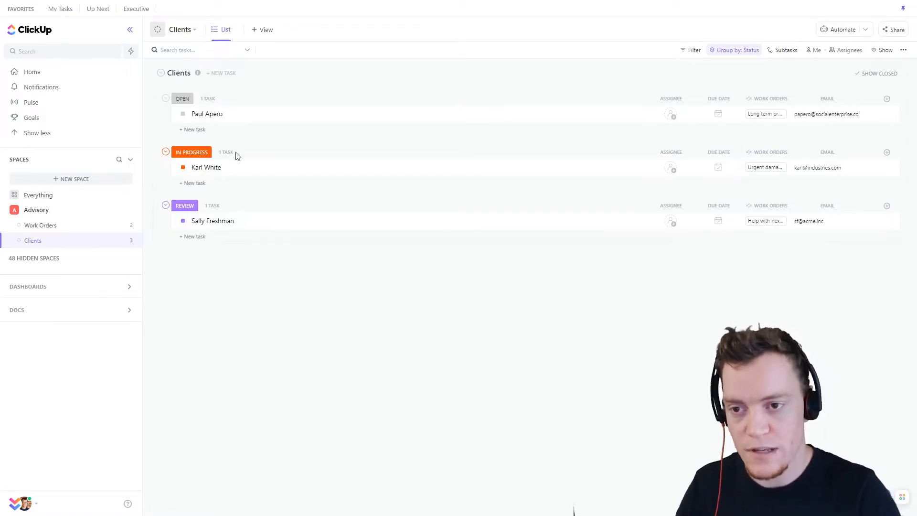
Start the scenario by choosing the ClickUp app as its first module
left_click(191, 152)
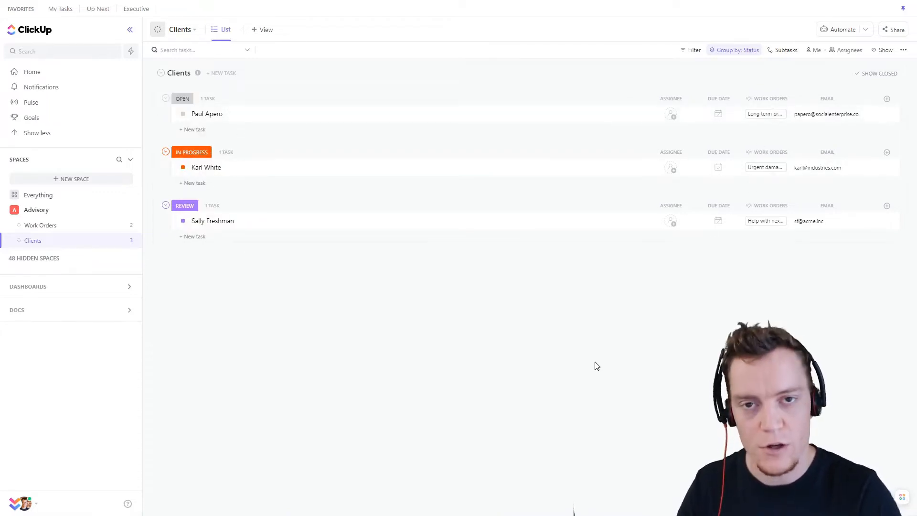
mouse_move(427, 346)
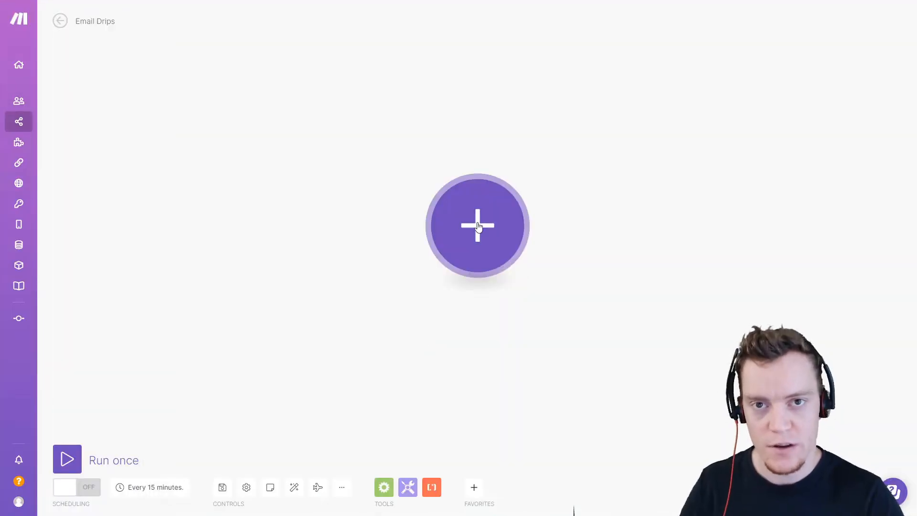
left_click(477, 226)
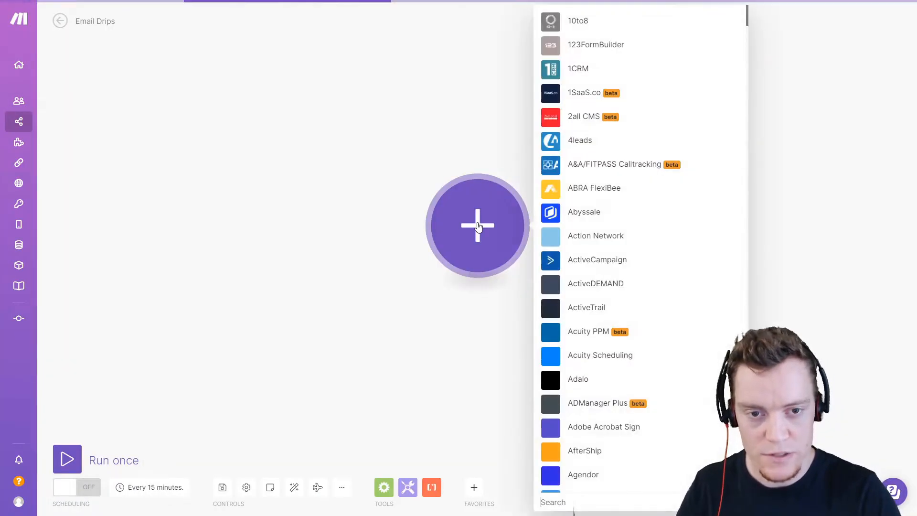
type("clickup")
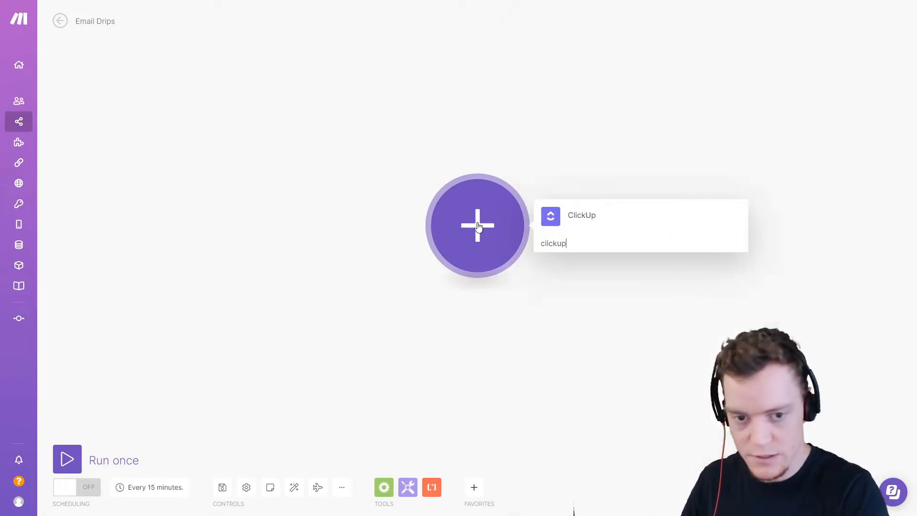
left_click(581, 216)
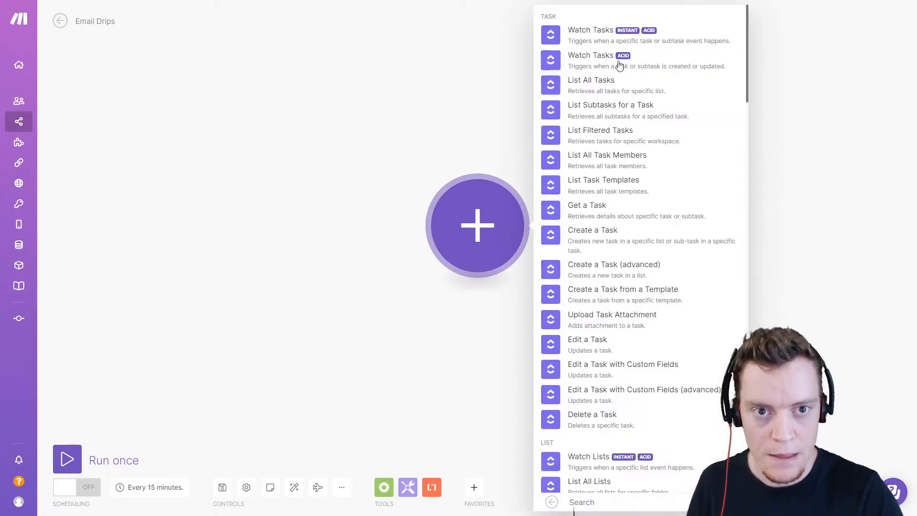
mouse_move(598, 39)
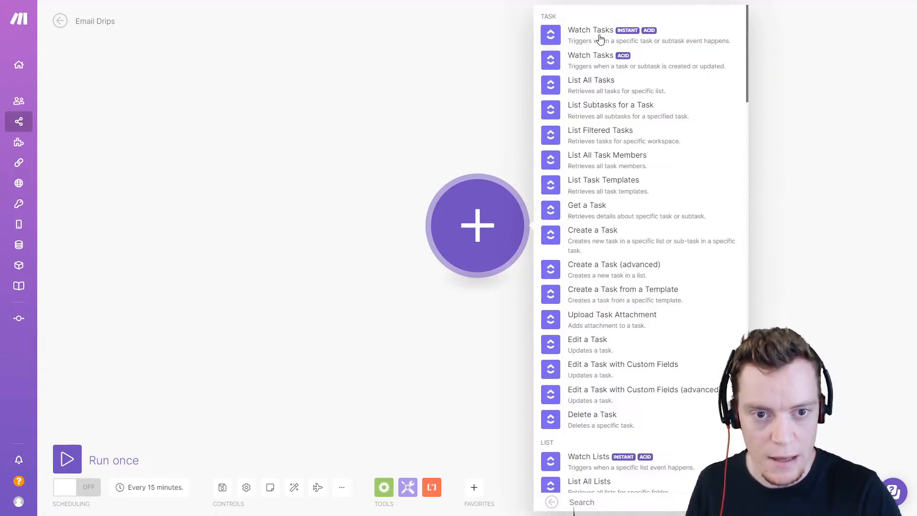
Use the instant Watch Tasks trigger and bring up its webhook settings
left_click(591, 29)
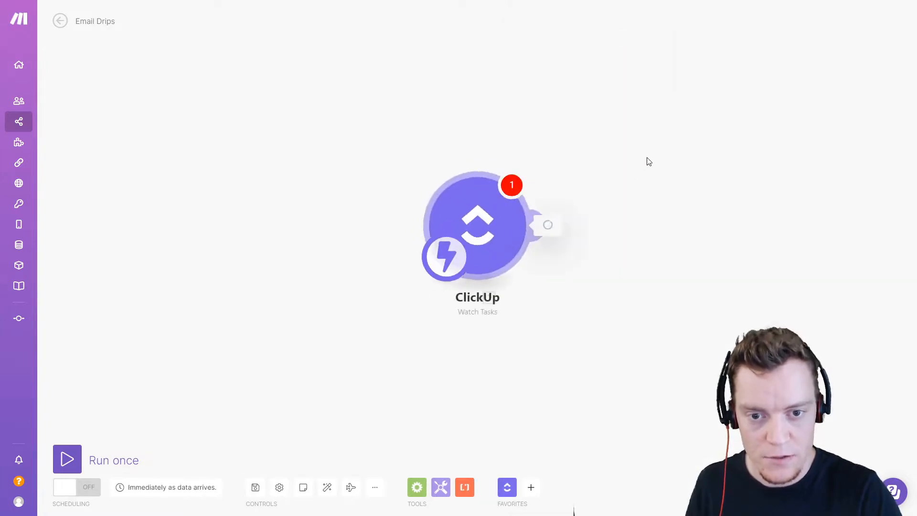
left_click(477, 225)
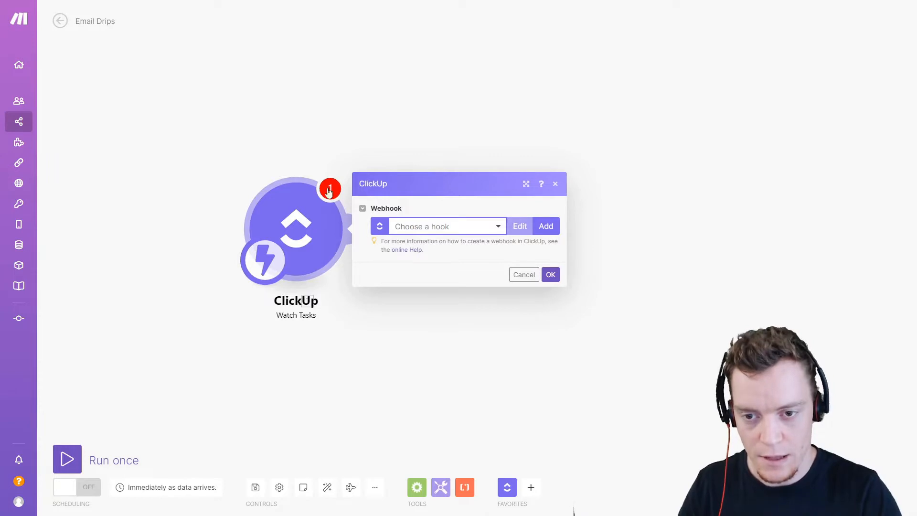
mouse_move(532, 240)
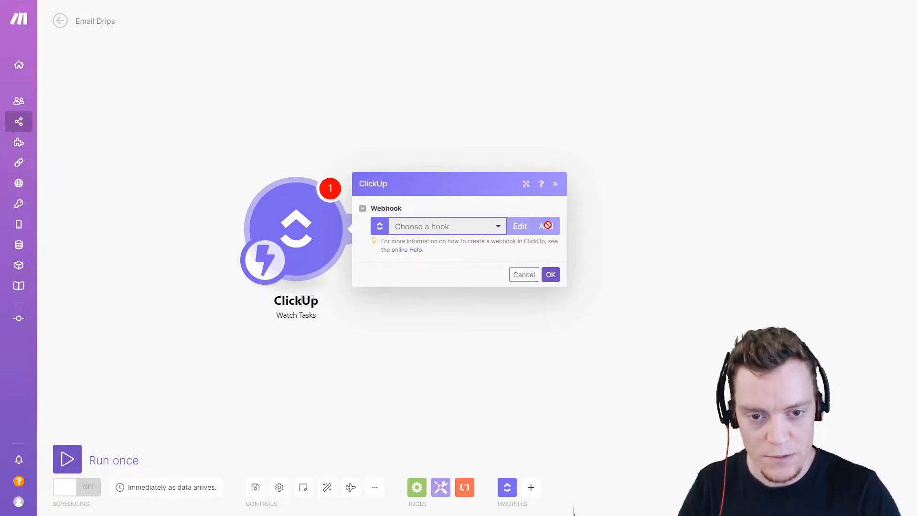
Create a new webhook named 'Client List - Status Updated'
left_click(545, 226)
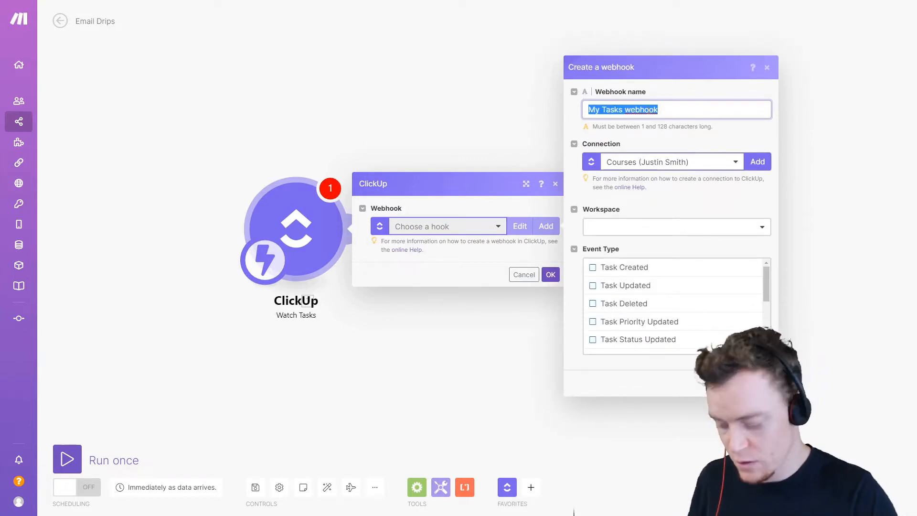
type("Client List -")
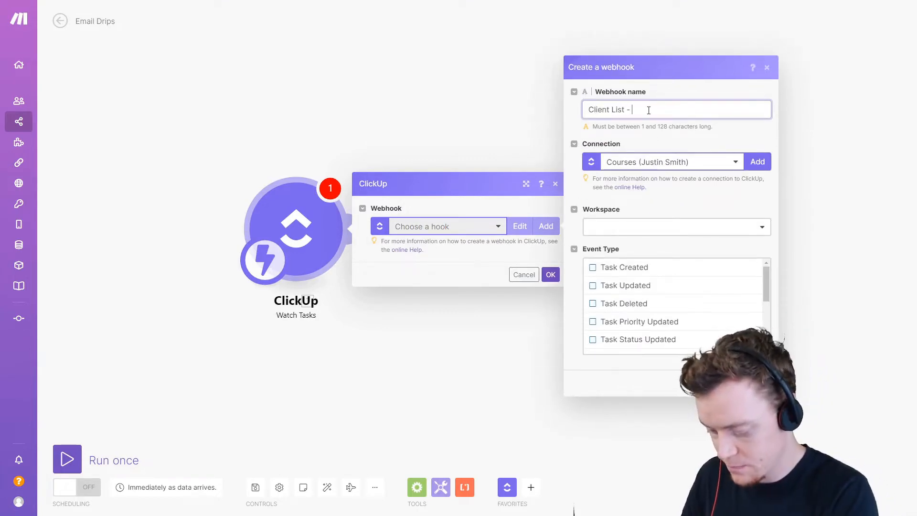
type("Status Upda")
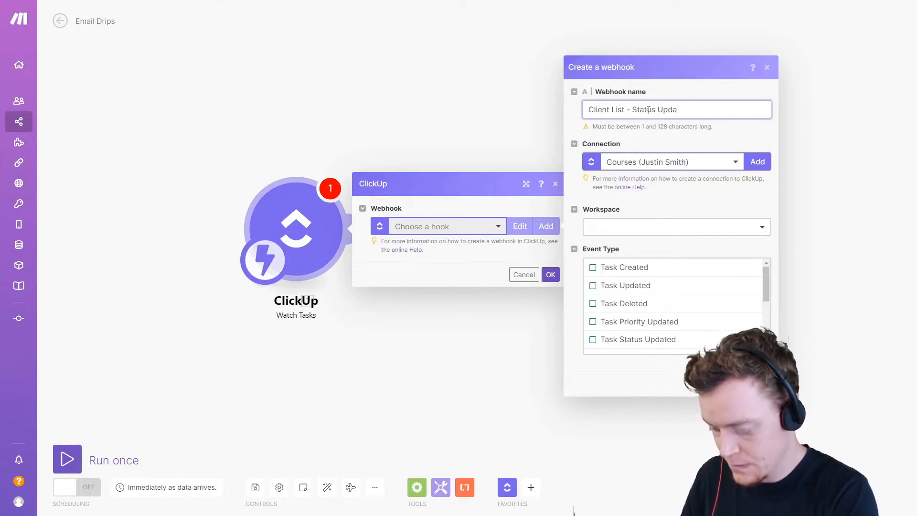
type("ted")
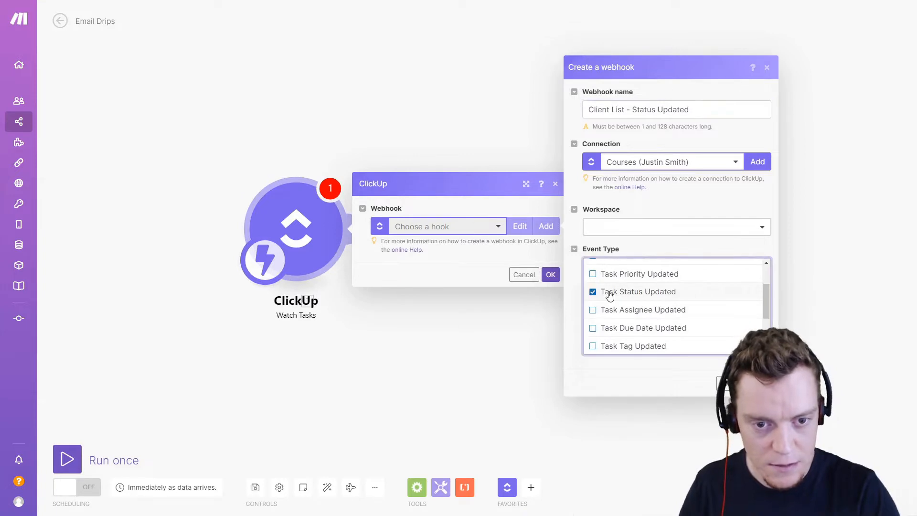
scroll("up", 3)
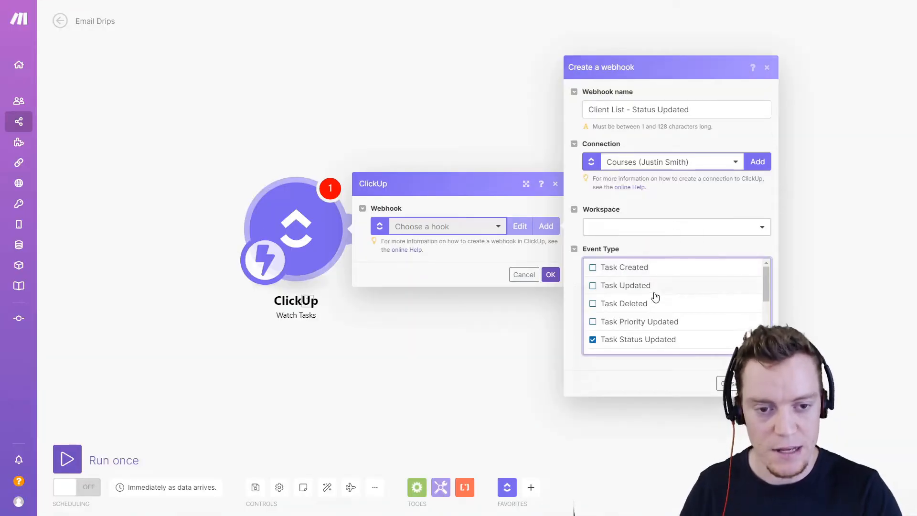
mouse_move(625, 290)
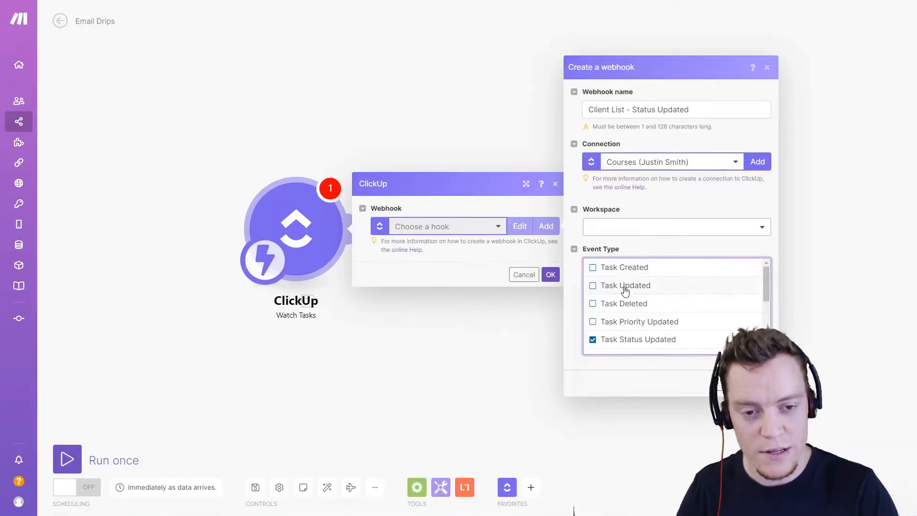
Fire it on Task Status Updated, filter by a single list, save and confirm the trigger
left_click(592, 285)
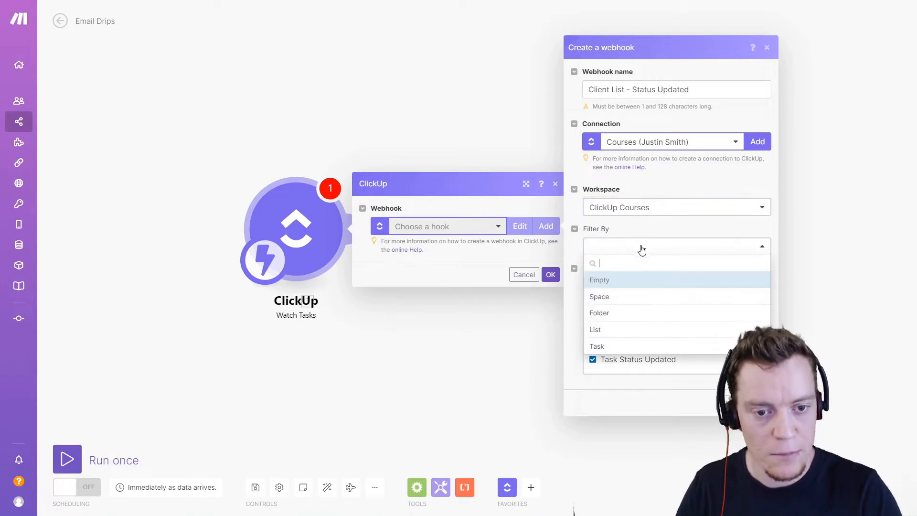
left_click(594, 329)
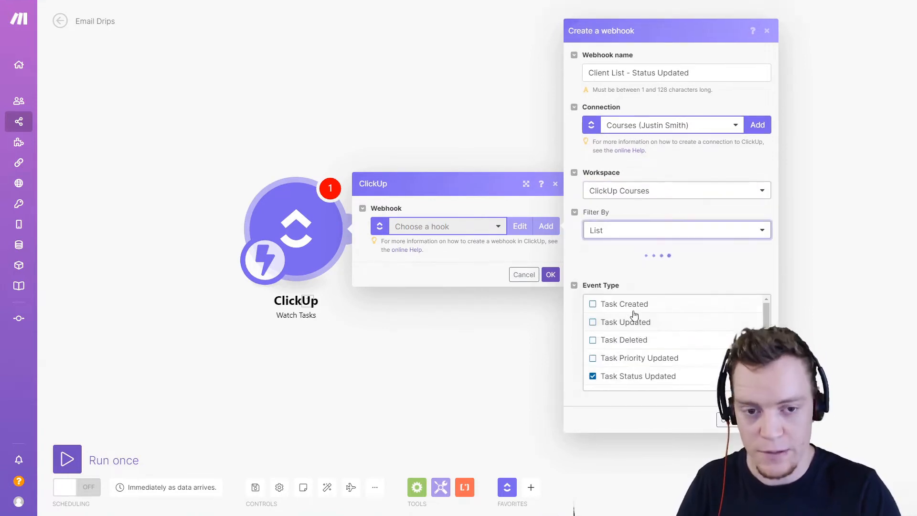
left_click(766, 30)
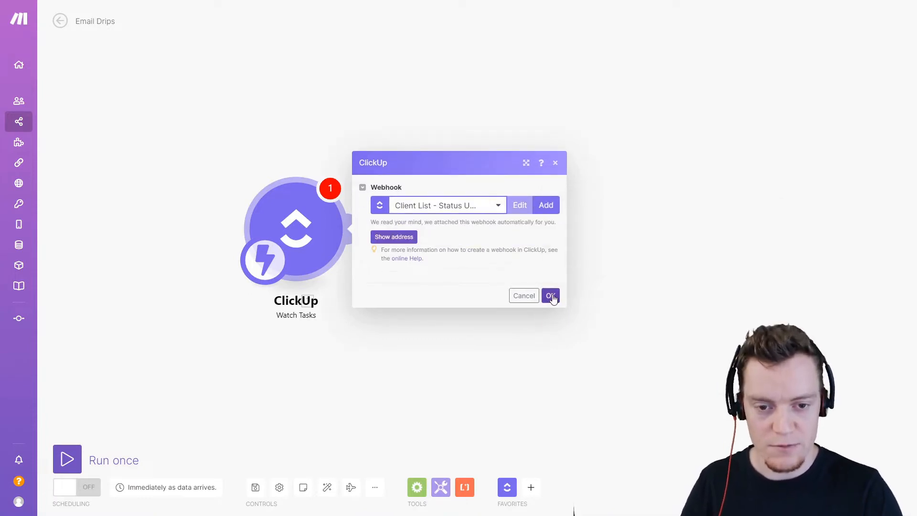
left_click(550, 295)
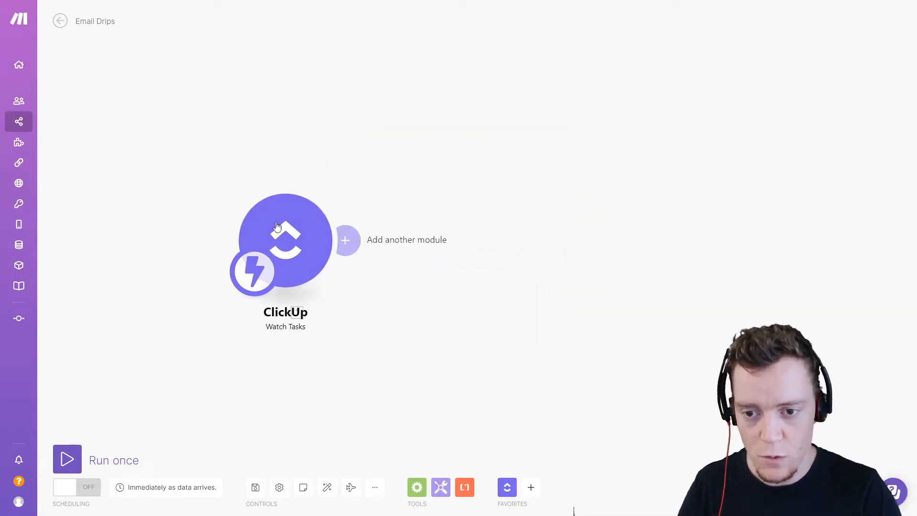
mouse_move(441, 320)
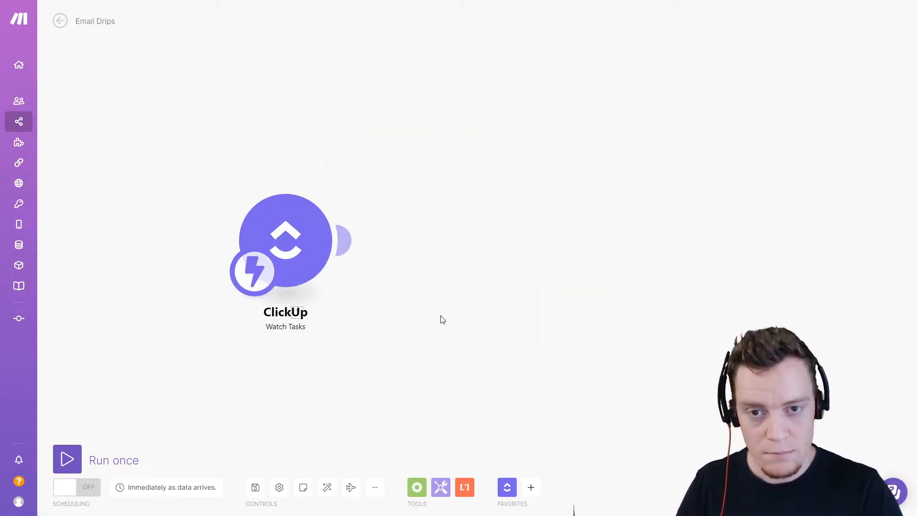
Add a Gmail Send an email module after the trigger, leaving its details unconfigured
left_click(531, 487)
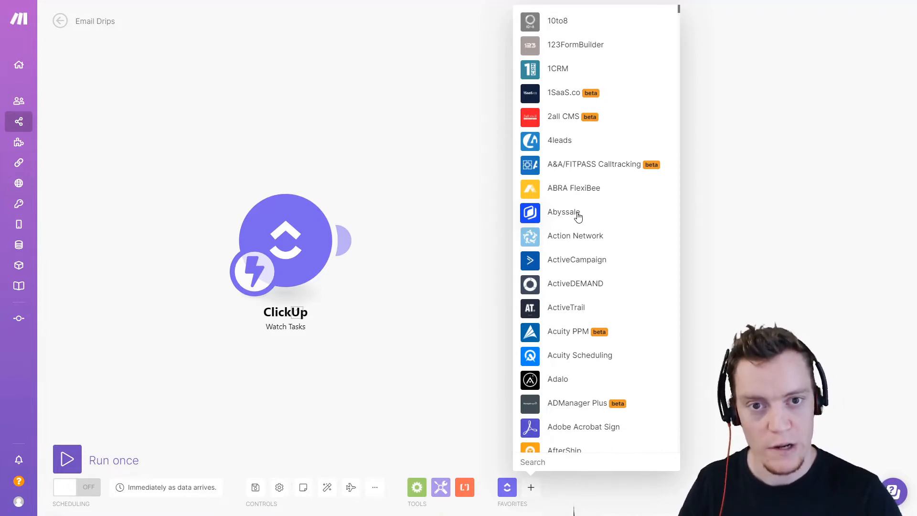
type("gma")
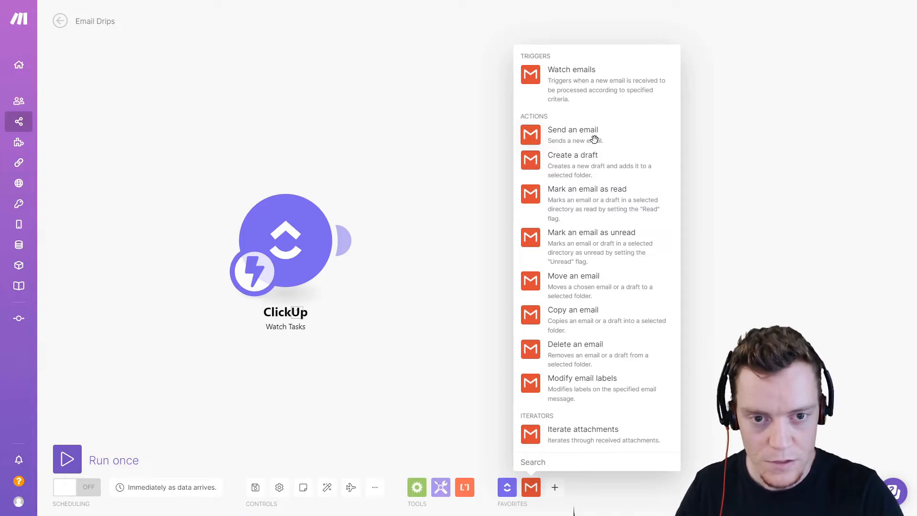
left_click(573, 130)
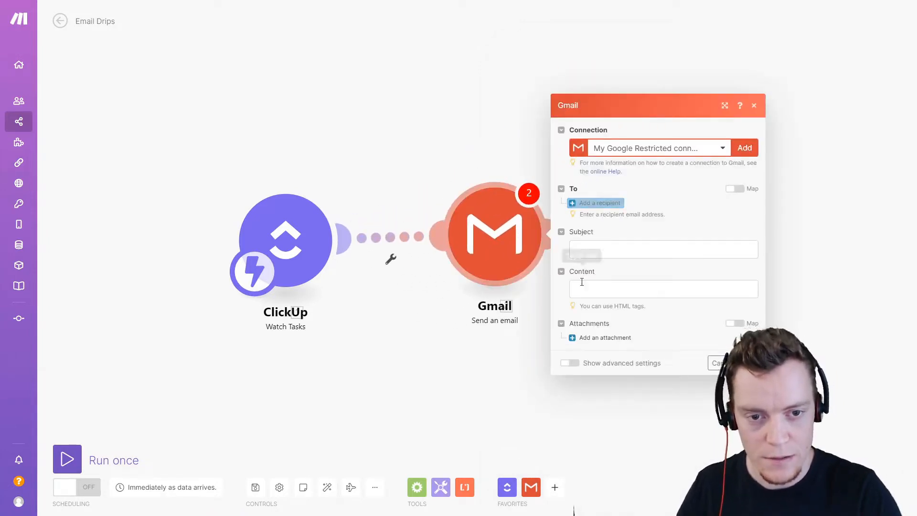
left_click(596, 202)
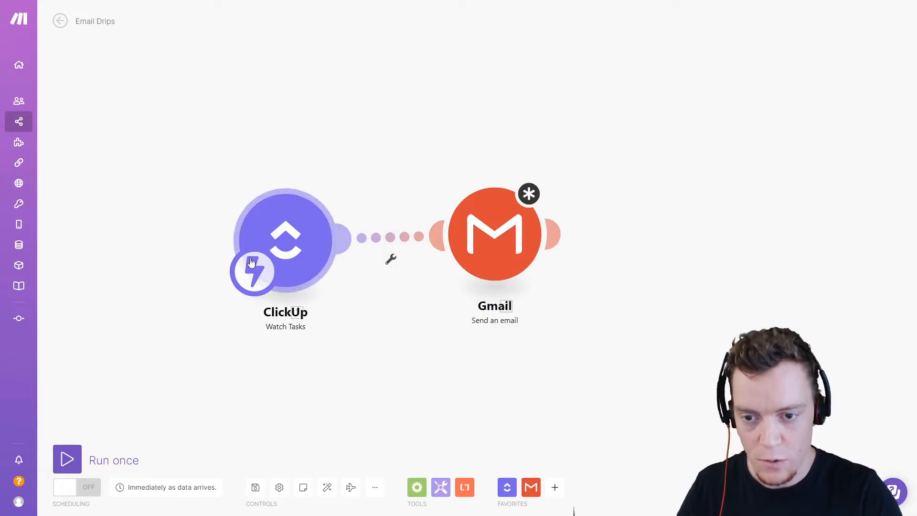
mouse_move(271, 326)
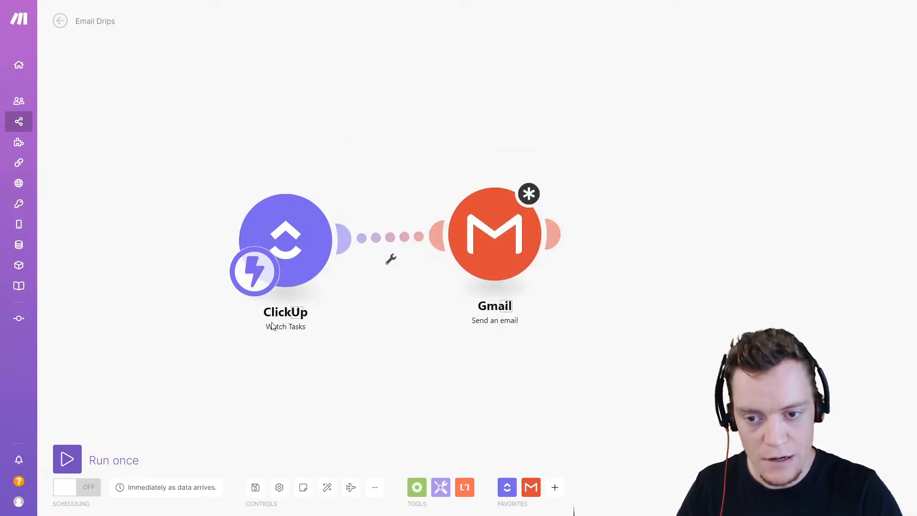
mouse_move(373, 312)
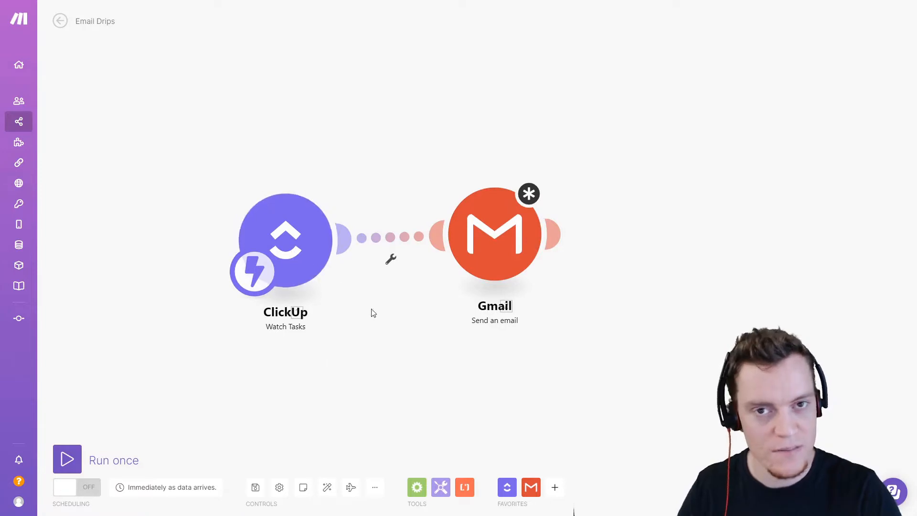
Insert a ClickUp Get a Task module before Gmail with its Task ID mapped
left_click(506, 486)
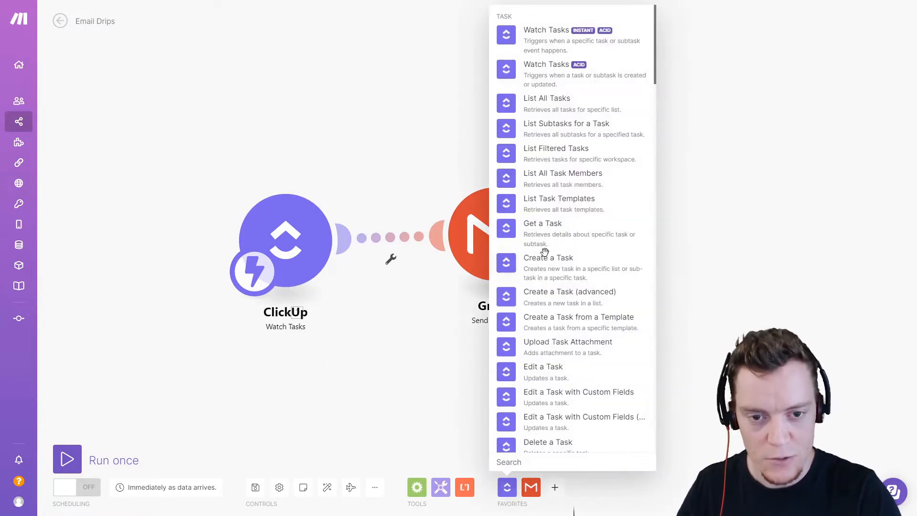
left_click(542, 224)
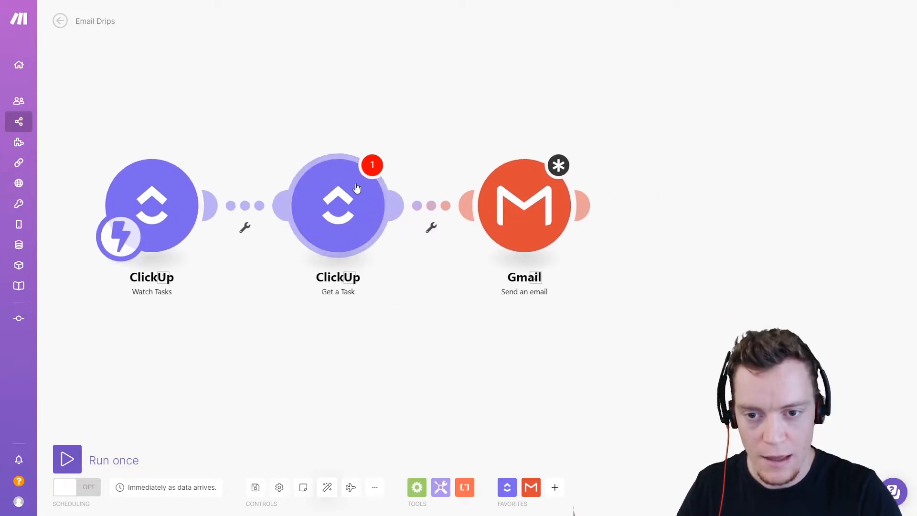
left_click(337, 204)
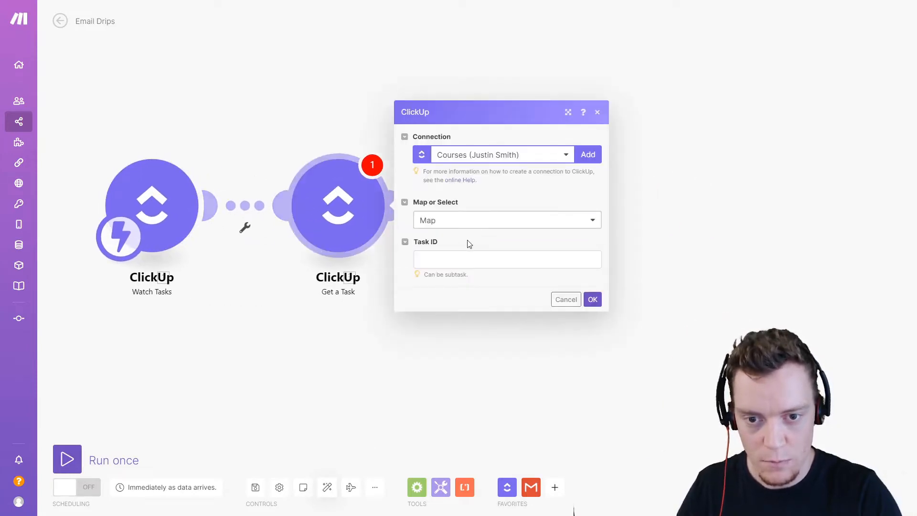
left_click(505, 259)
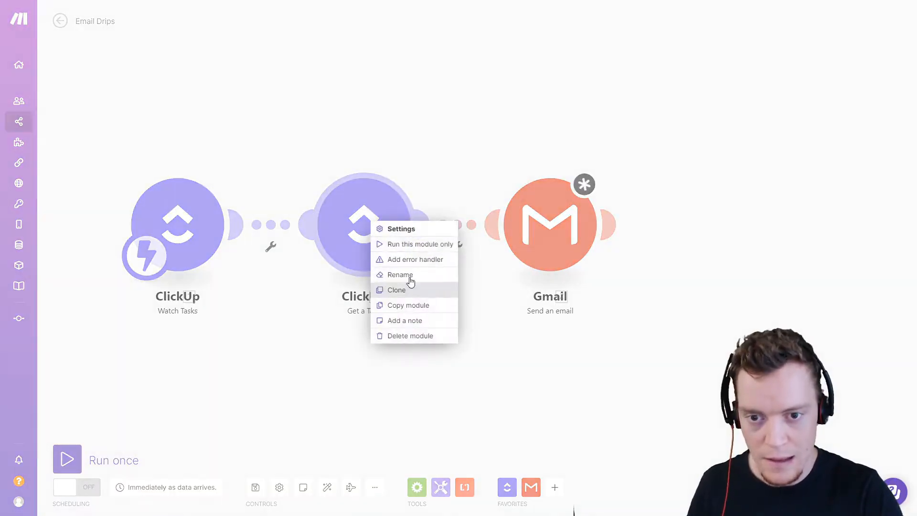
Run only the Get a Task module with task ID 251an9x to fetch Sally Freshman's task
left_click(422, 244)
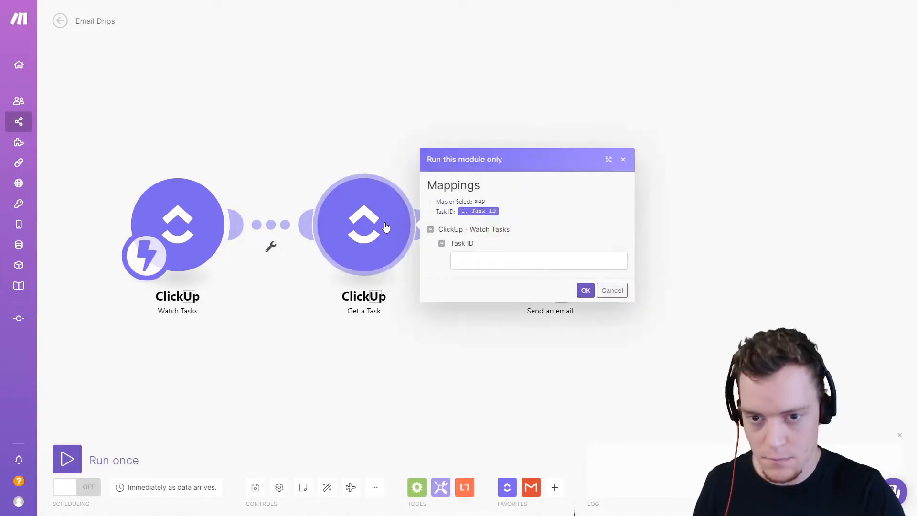
type("#251an9x")
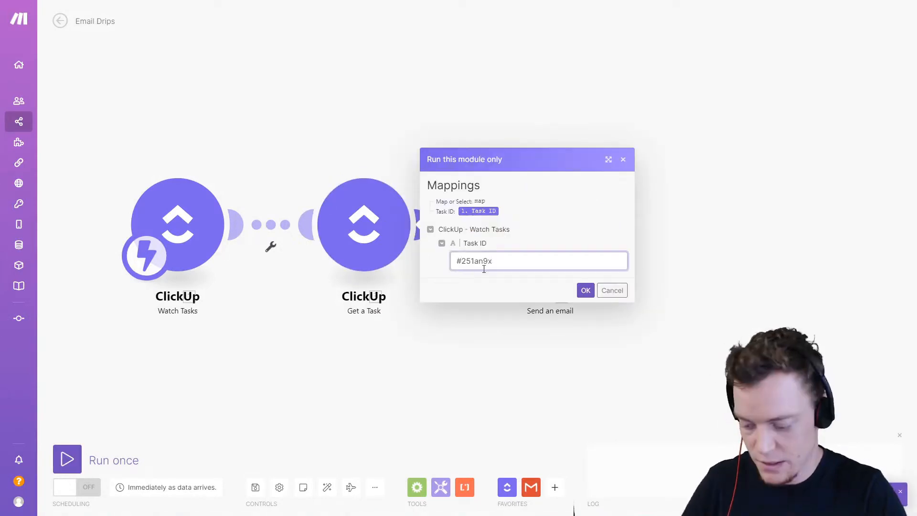
left_click(585, 290)
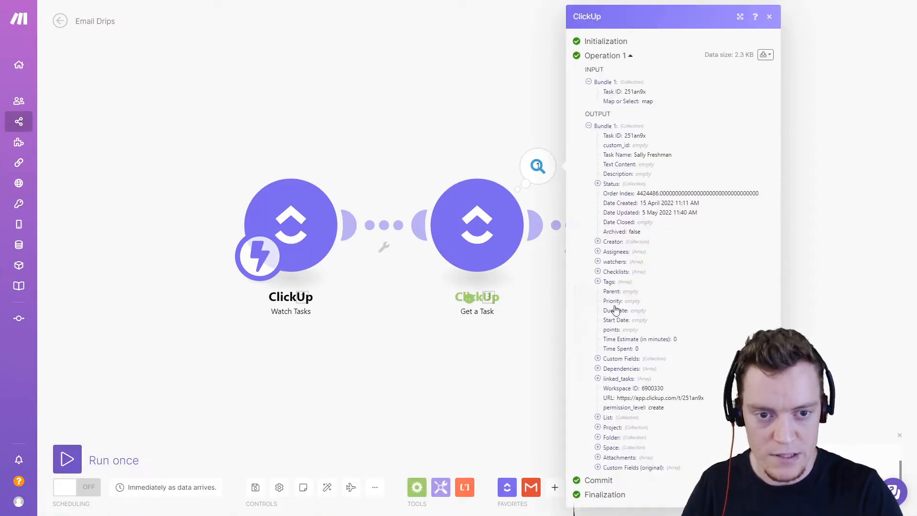
Email the task's Email custom field with subject 'Welcome!' and a first-name greeting via get(split(Task Name; space); 1)
left_click(493, 236)
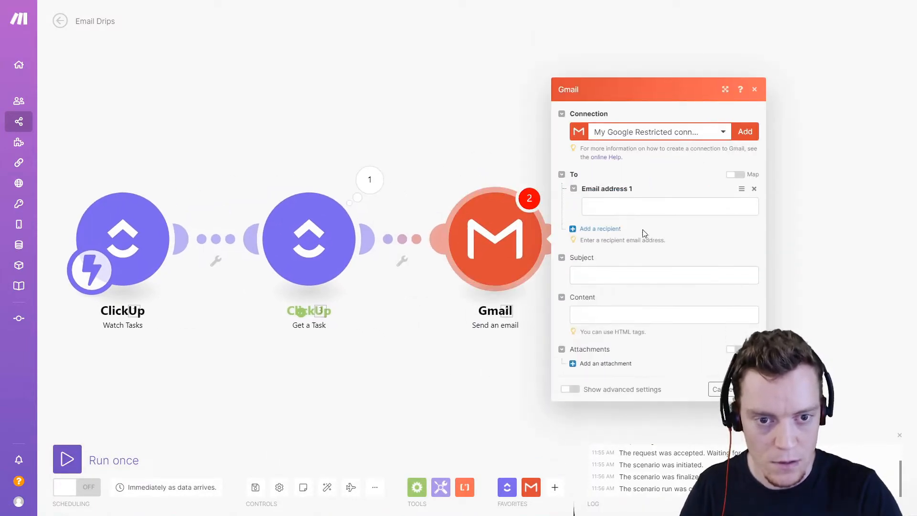
left_click(669, 206)
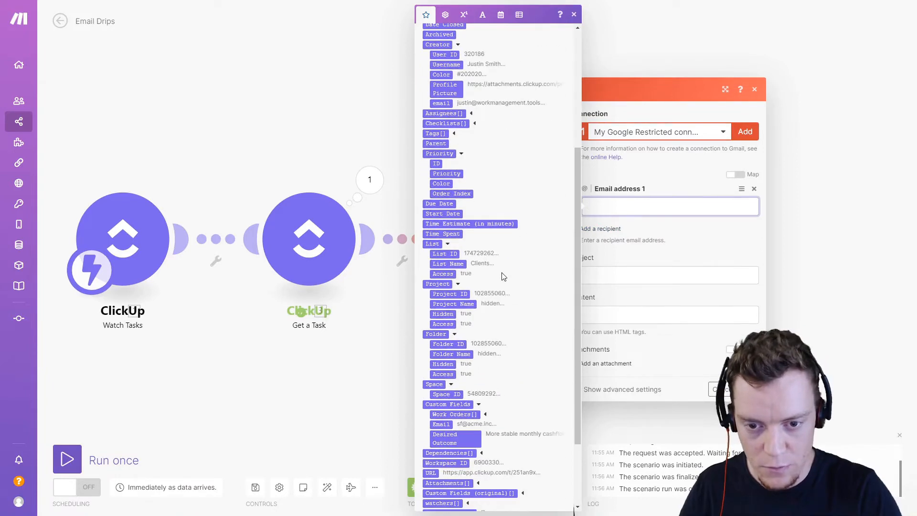
scroll("down", 3)
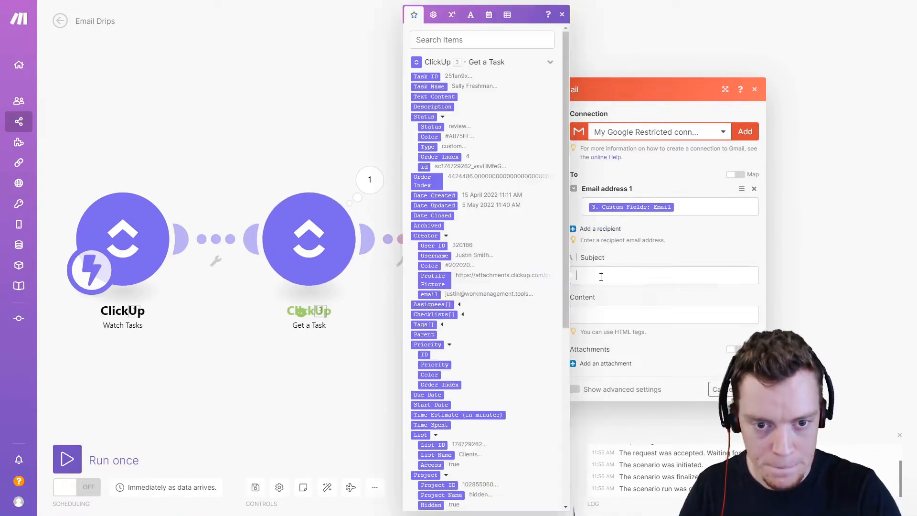
left_click(664, 275)
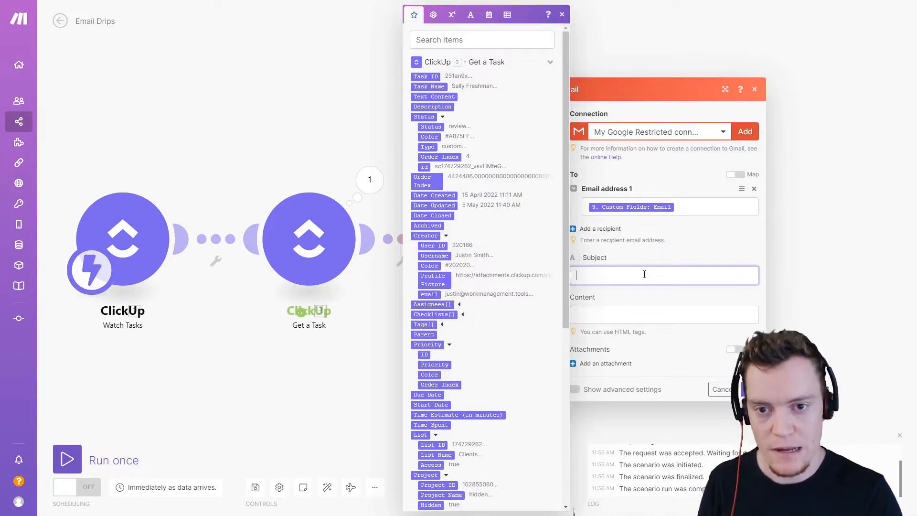
type("Welcome!")
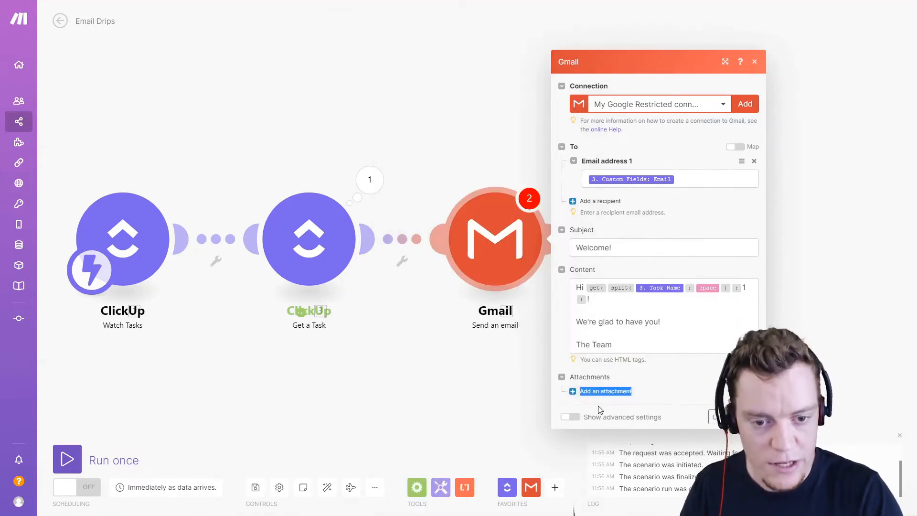
left_click(568, 417)
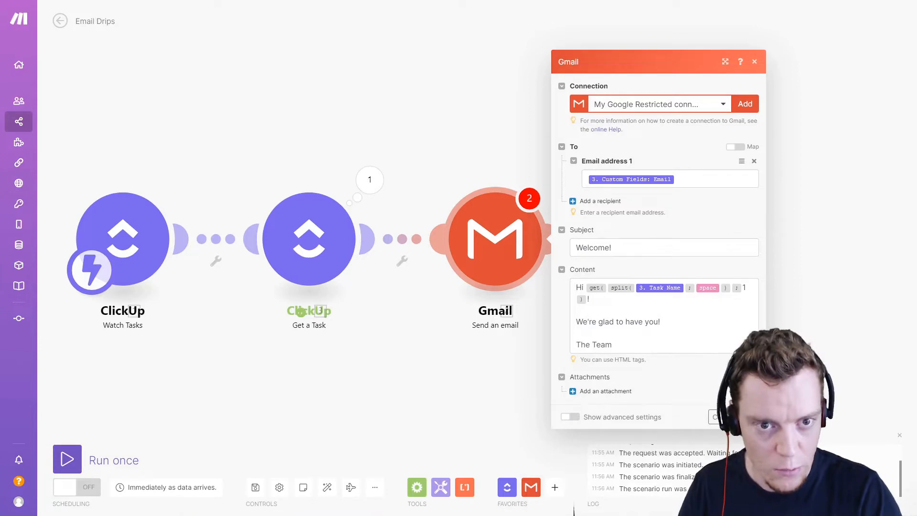
left_click(754, 62)
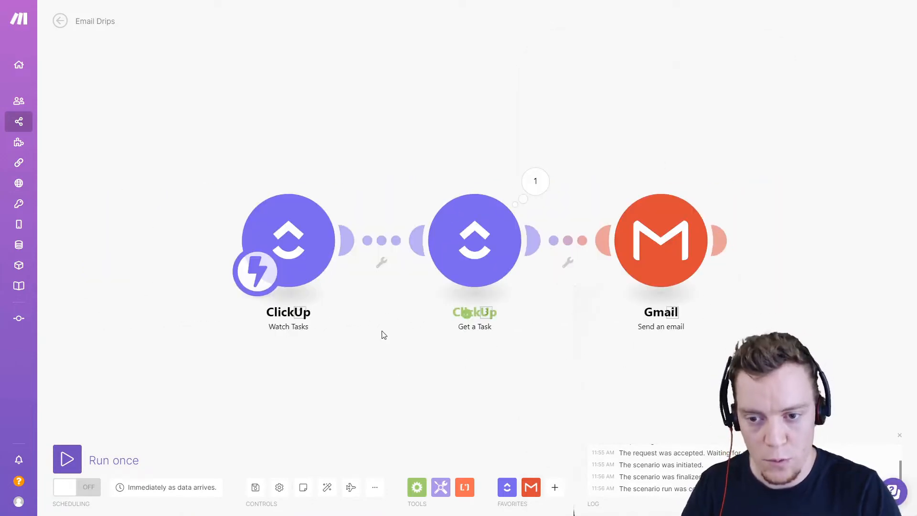
mouse_move(333, 182)
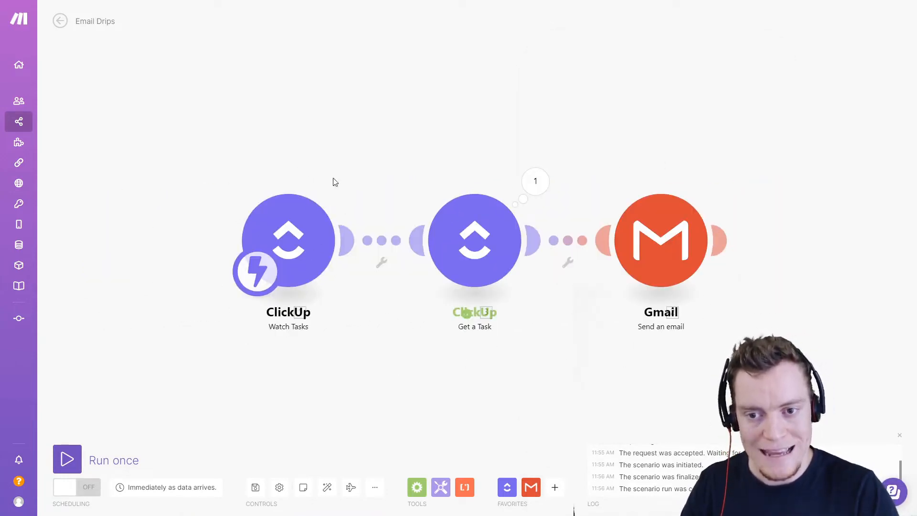
mouse_move(436, 291)
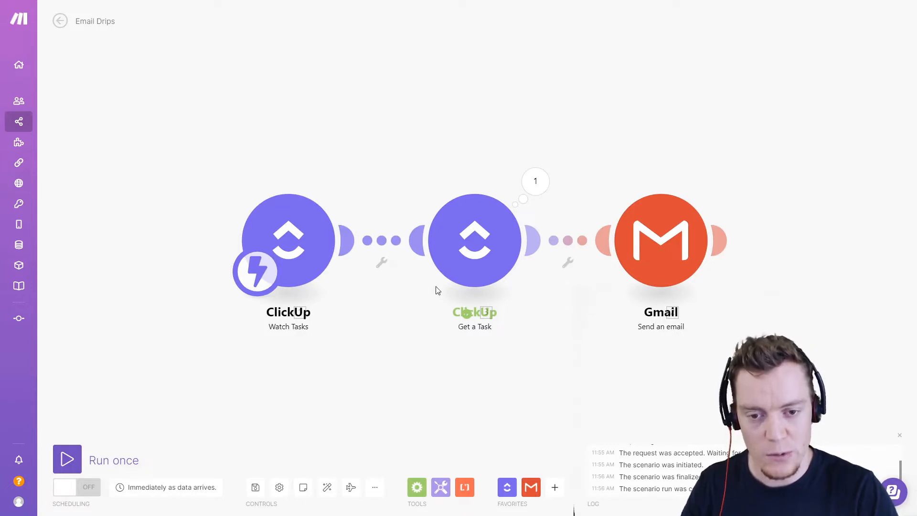
mouse_move(402, 389)
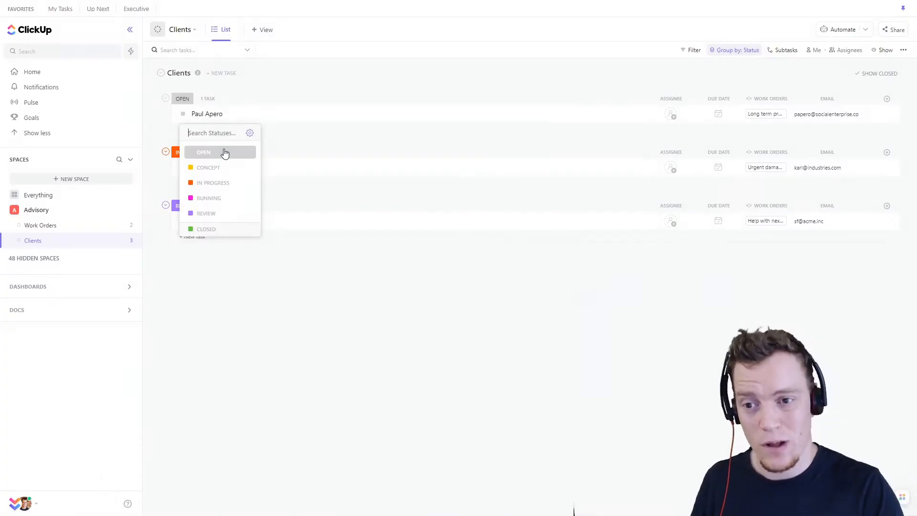
mouse_move(234, 148)
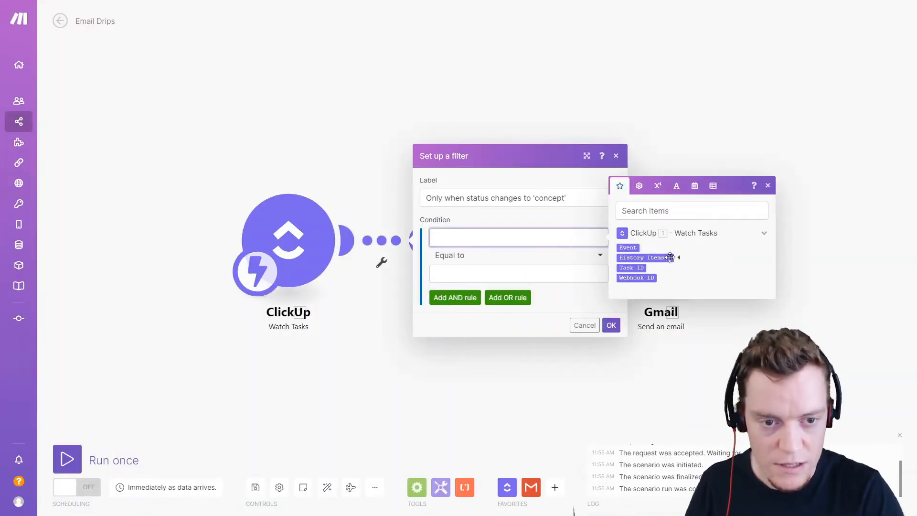
Run the Watch Tasks trigger to capture a status update and inspect its History Items showing 'concept'
left_click(677, 257)
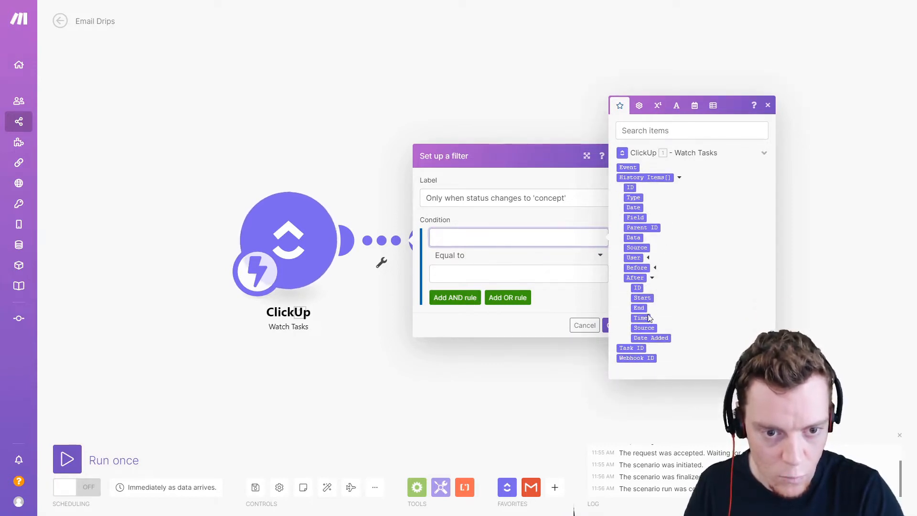
mouse_move(572, 310)
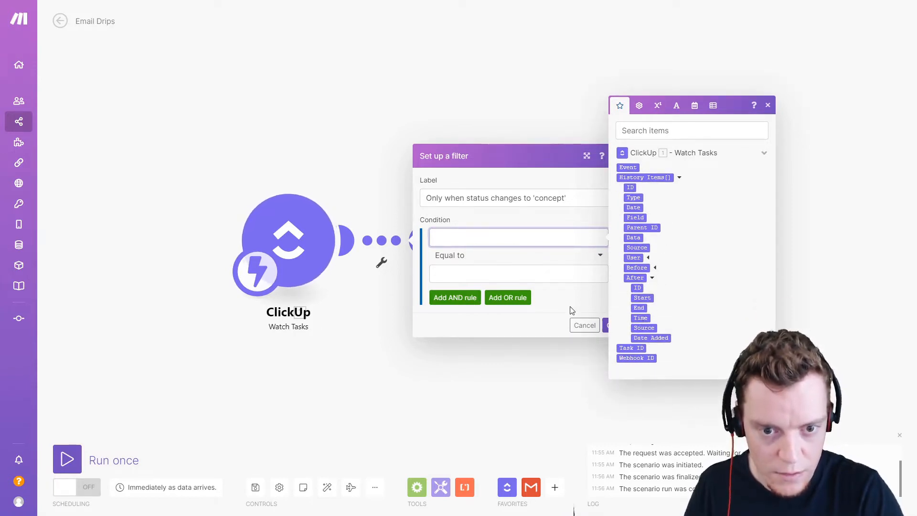
left_click(584, 325)
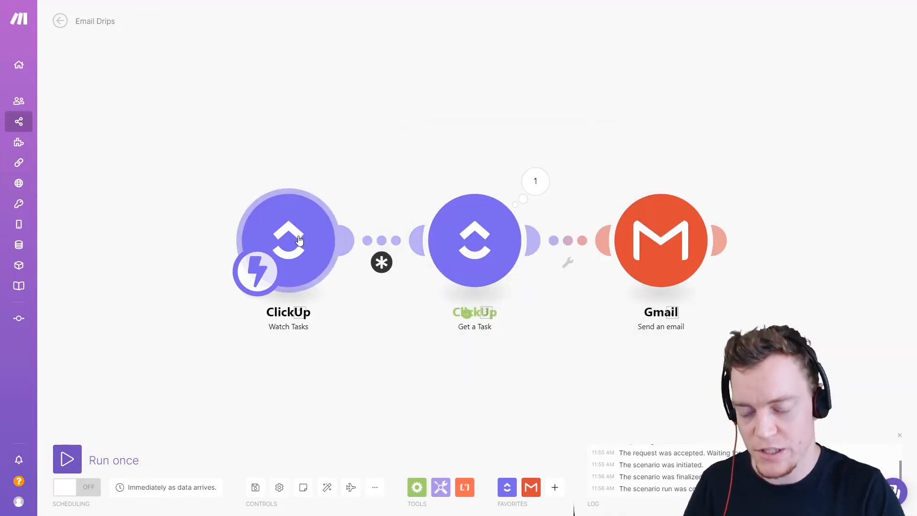
left_click(67, 459)
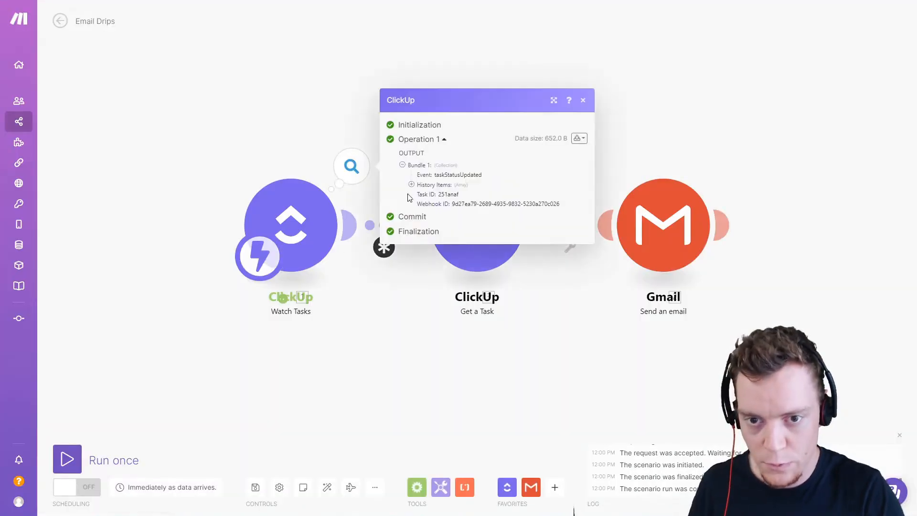
left_click(411, 184)
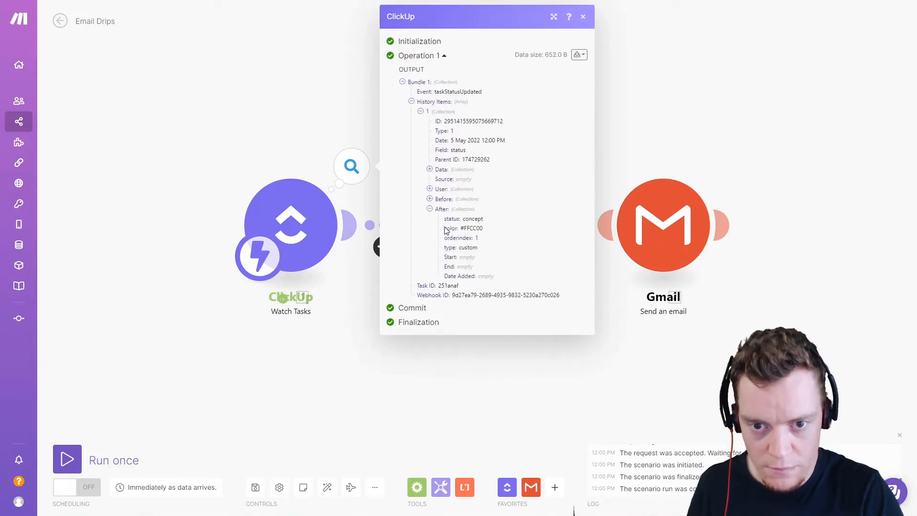
mouse_move(453, 232)
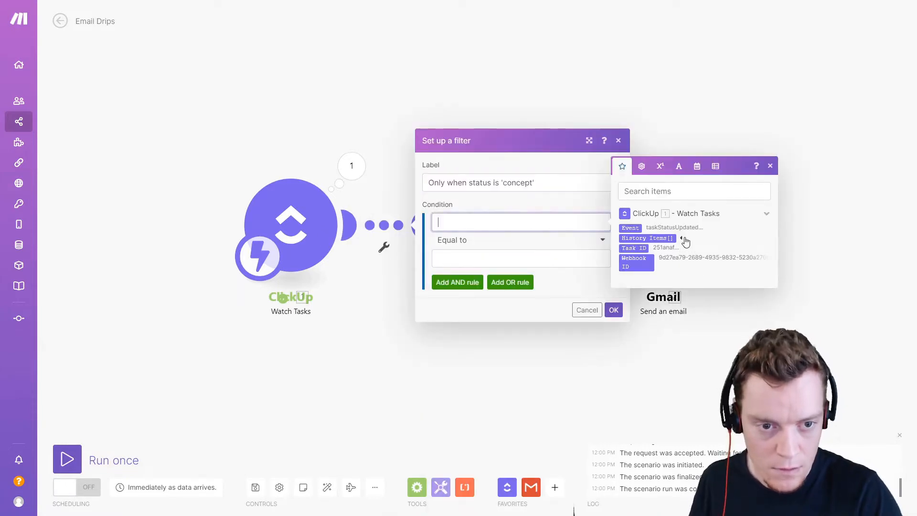
Set the filter condition History Items[]: After.status Equal to 'concept' and save it
left_click(684, 241)
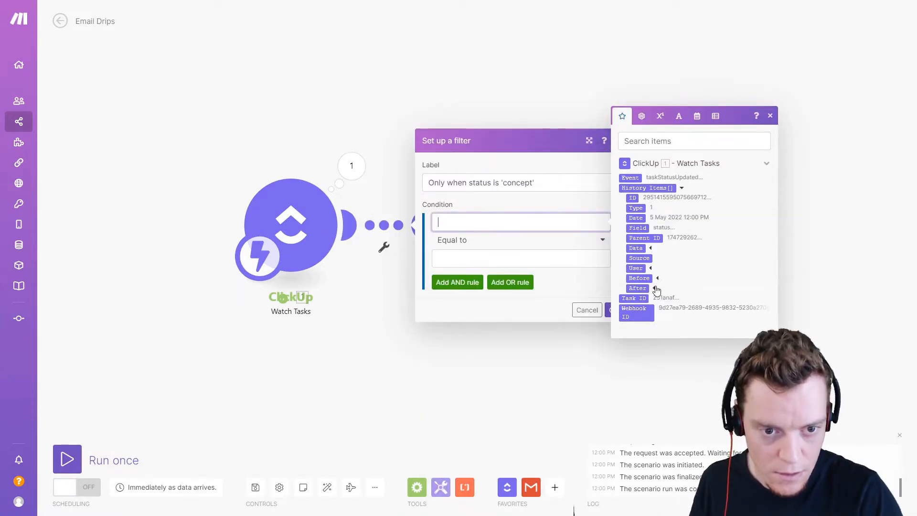
left_click(636, 248)
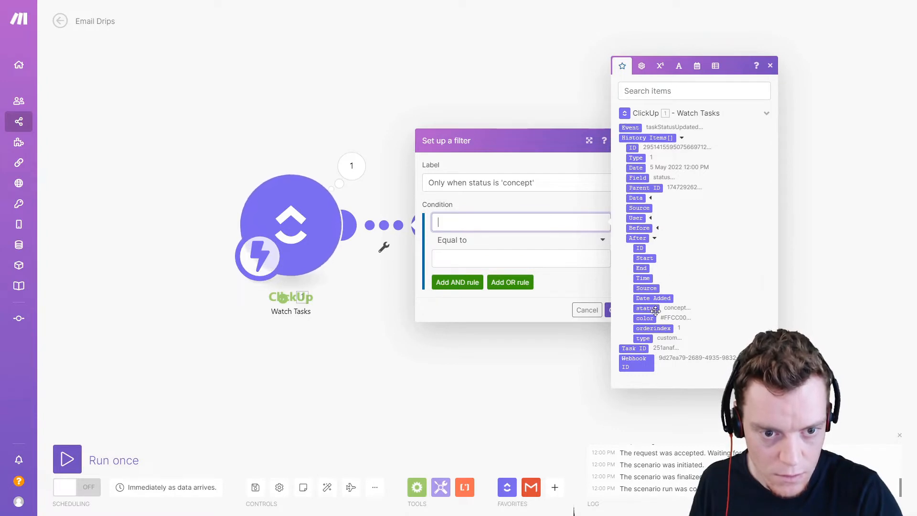
left_click(646, 308)
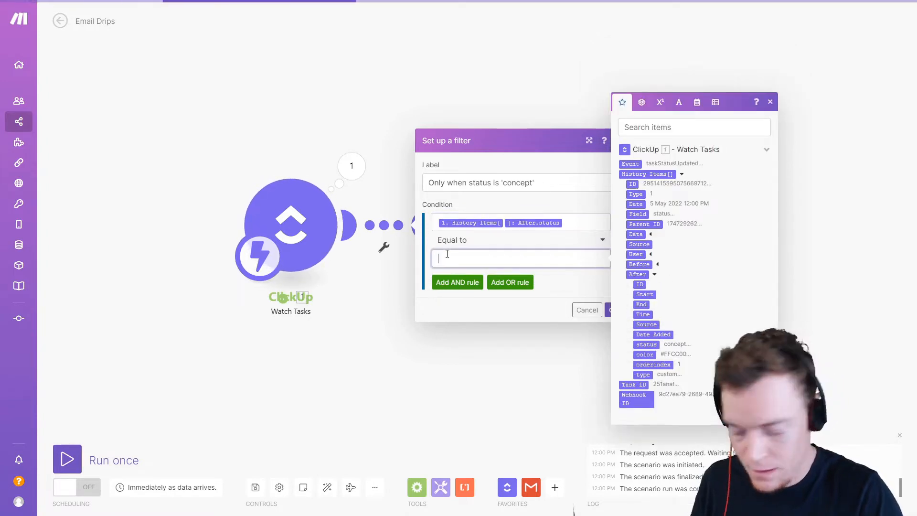
type("concept")
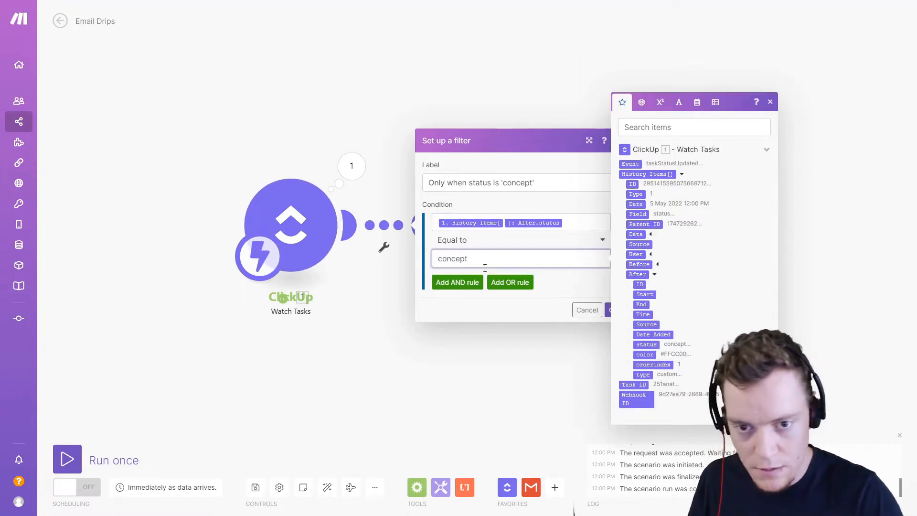
left_click(520, 240)
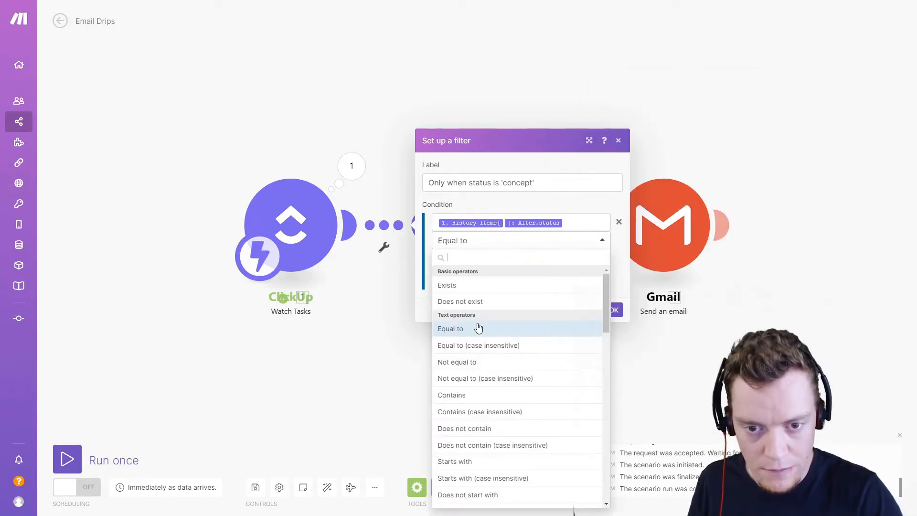
left_click(450, 328)
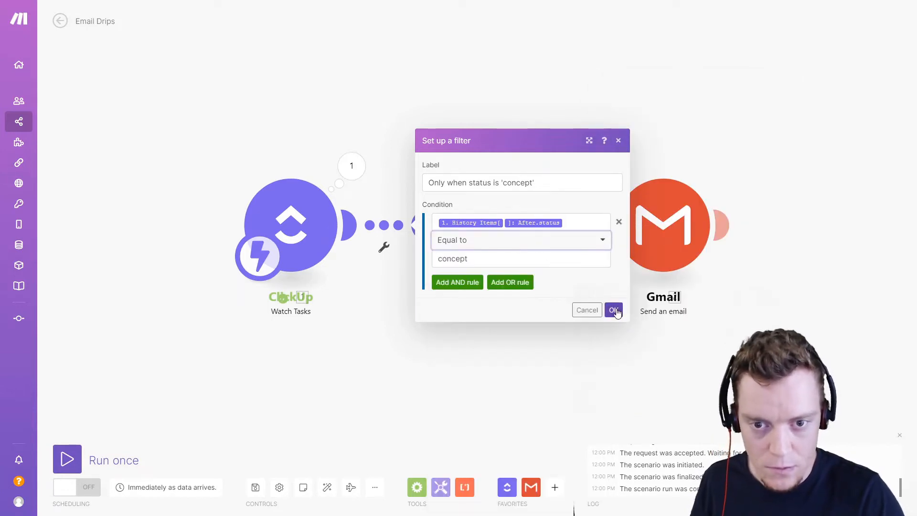
left_click(614, 310)
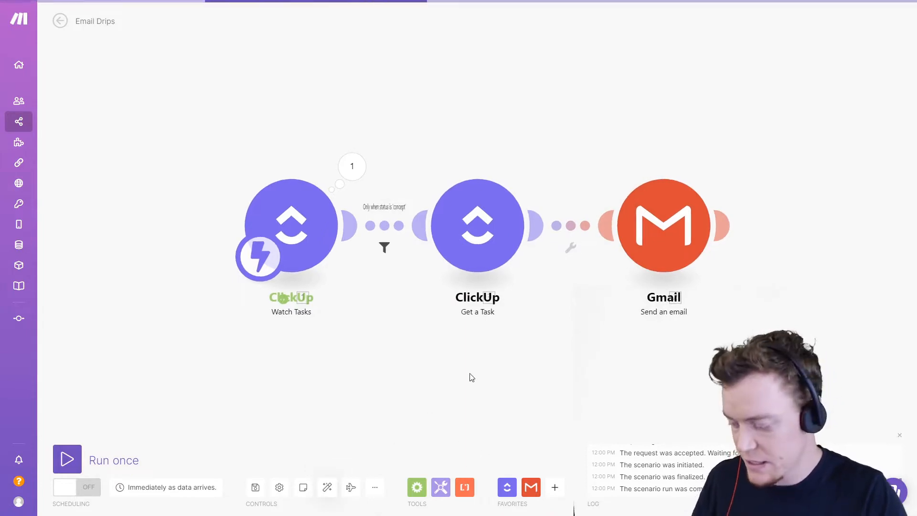
mouse_move(359, 383)
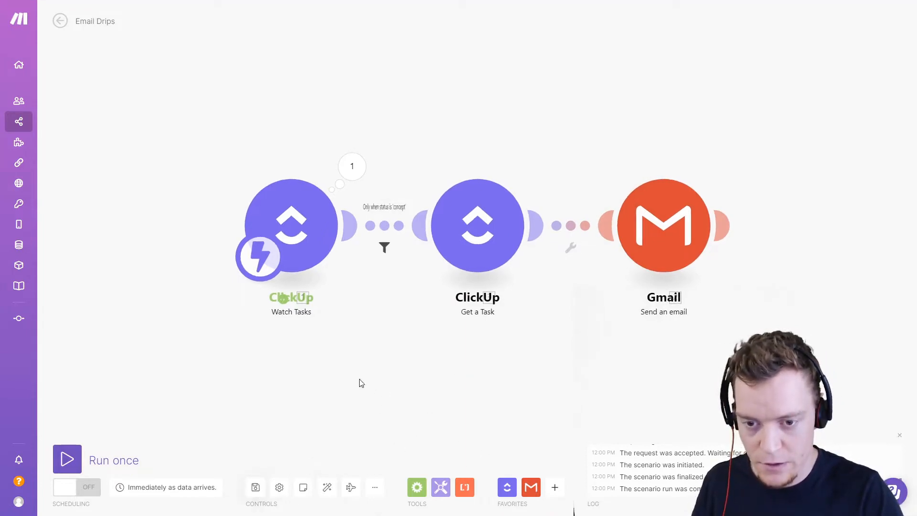
left_click(67, 460)
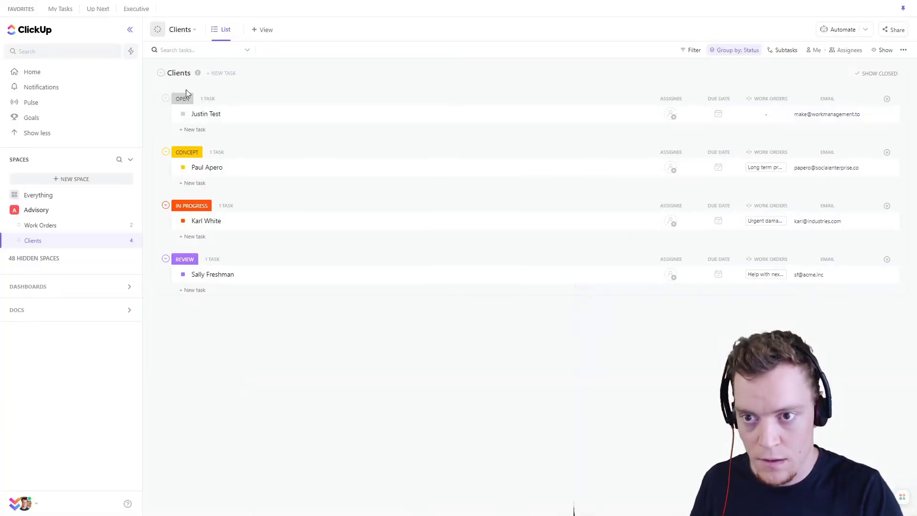
mouse_move(245, 424)
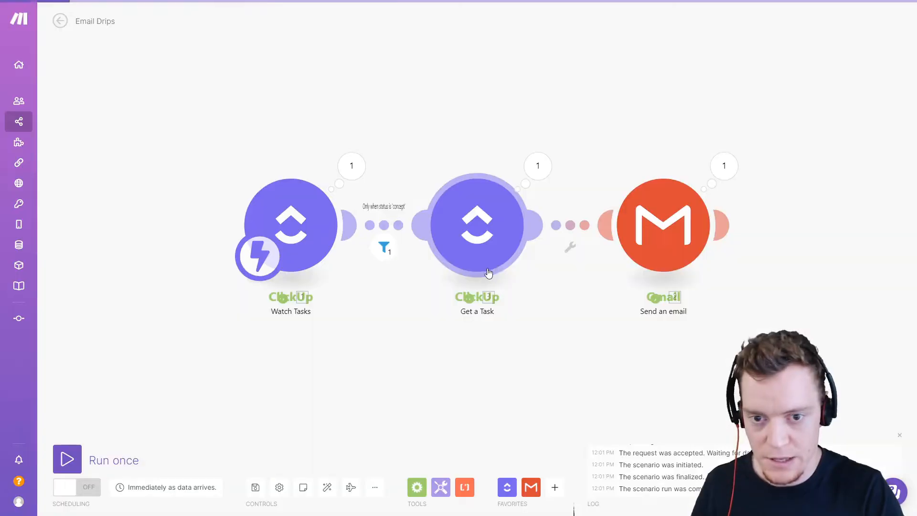
Separate the greeting, 'We're glad to have you!' and 'The Team' with <br><br> breaks and save
left_click(663, 225)
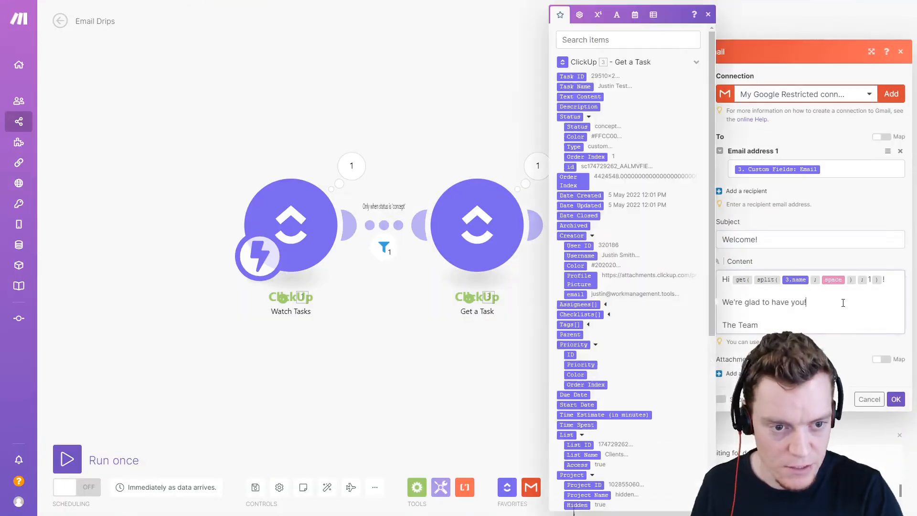
type("<br>")
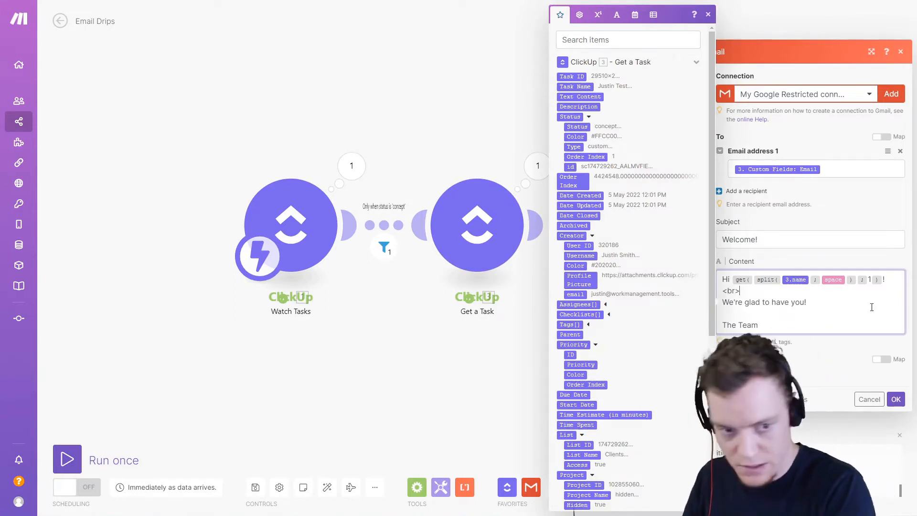
left_click(895, 399)
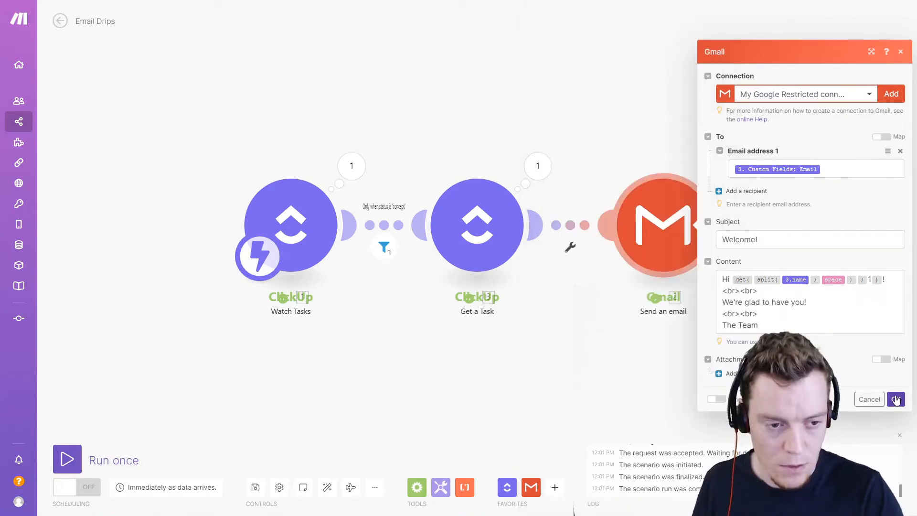
left_click(896, 399)
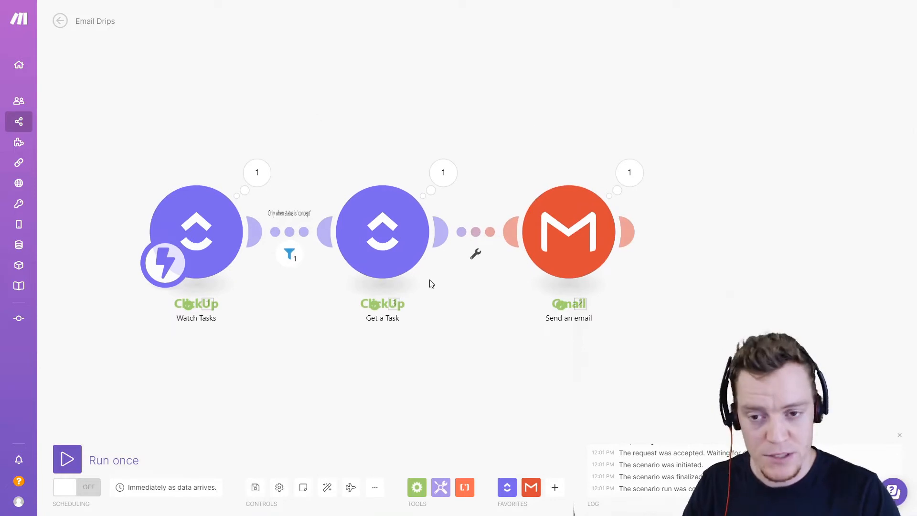
mouse_move(426, 379)
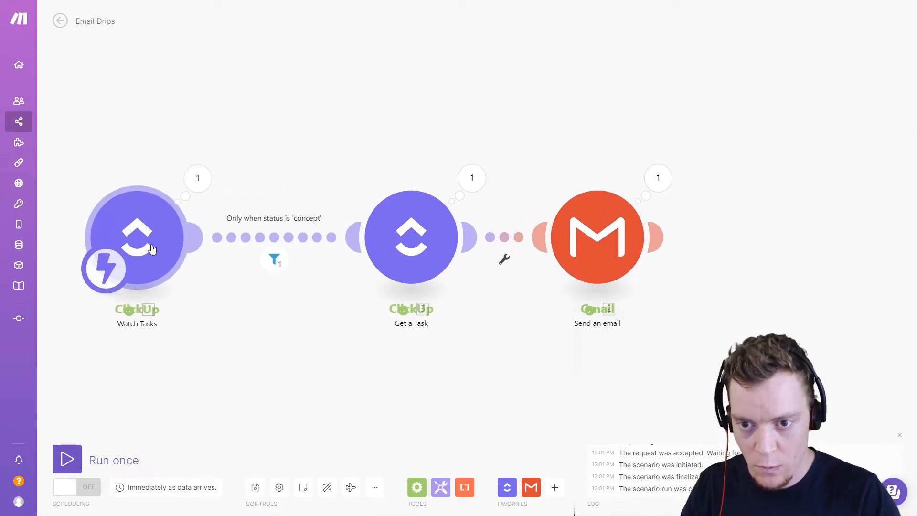
mouse_move(366, 310)
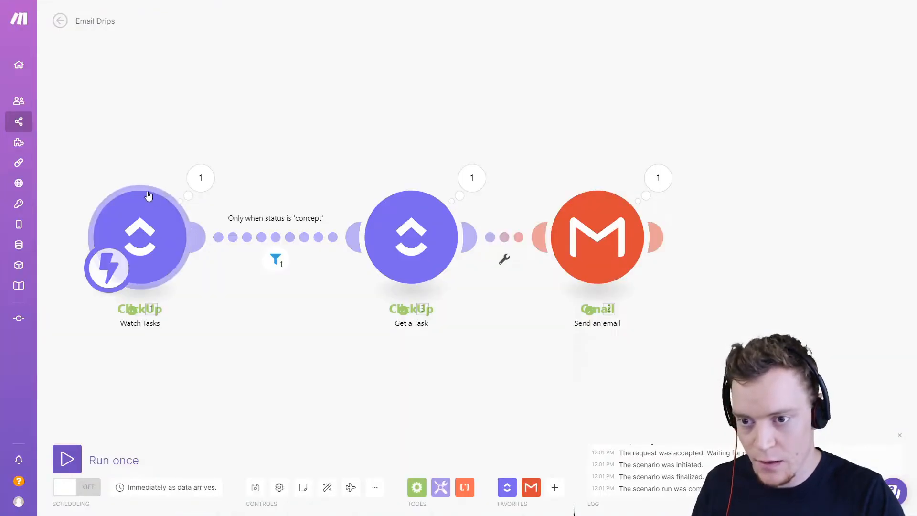
mouse_move(135, 245)
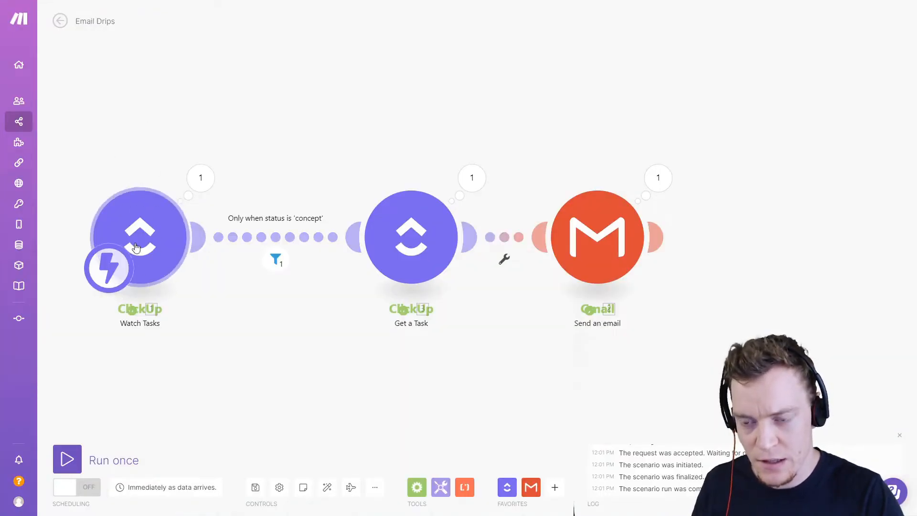
mouse_move(140, 242)
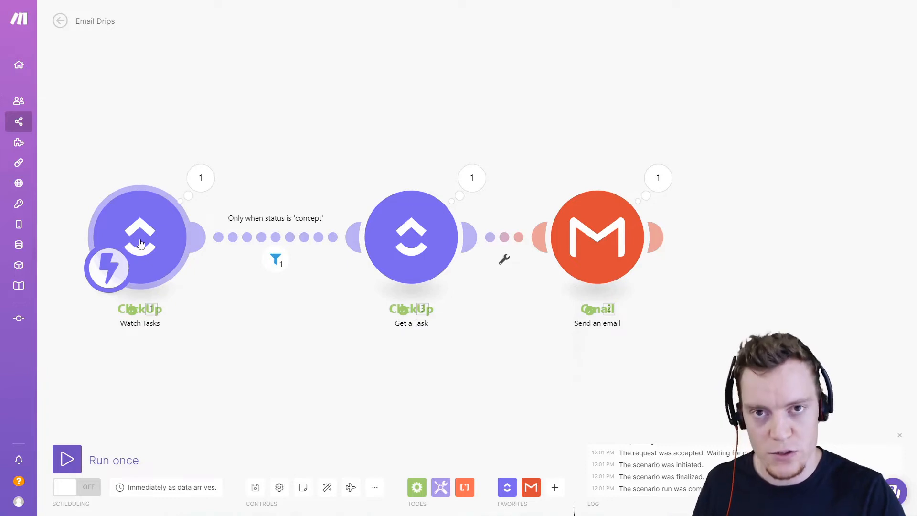
mouse_move(131, 33)
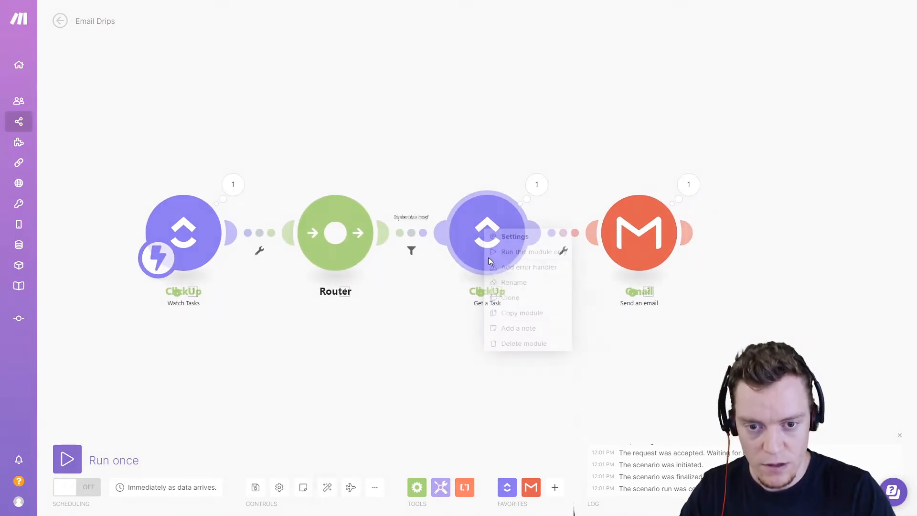
Clone Get a Task and the Gmail module onto new Router routes
left_click(509, 297)
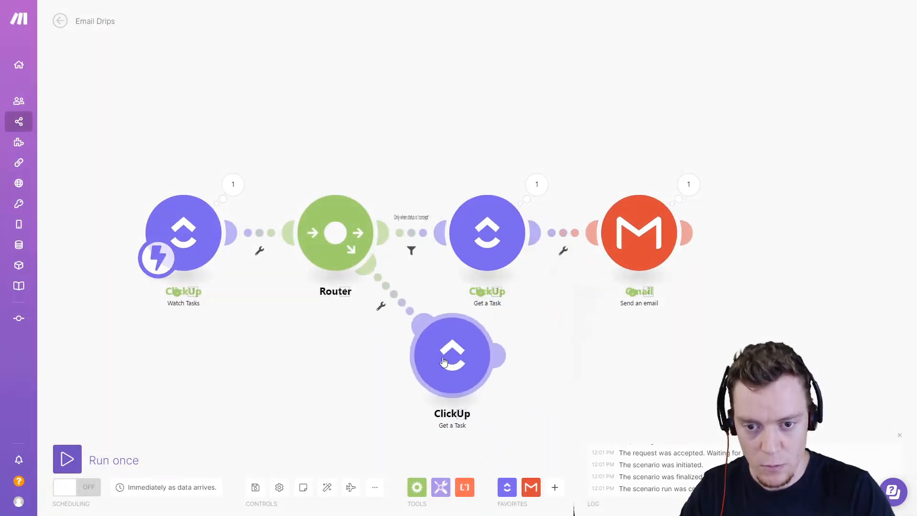
right_click(639, 231)
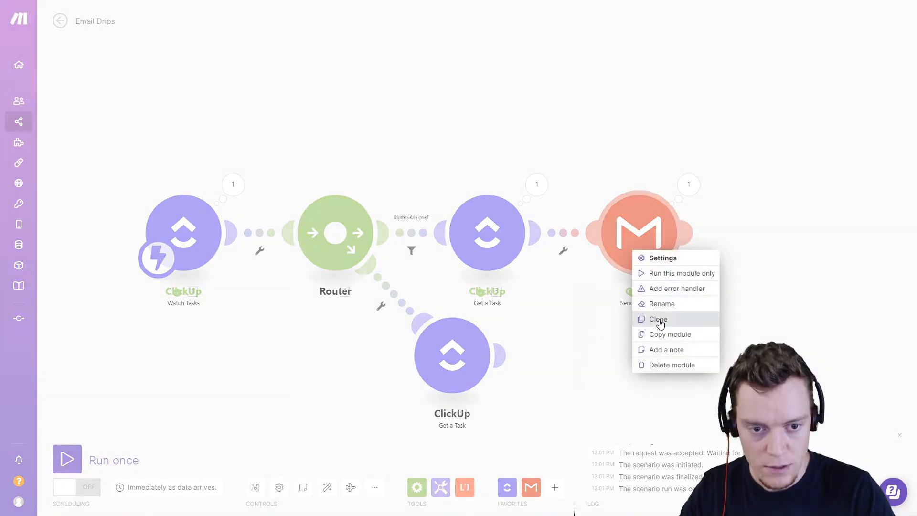
left_click(657, 319)
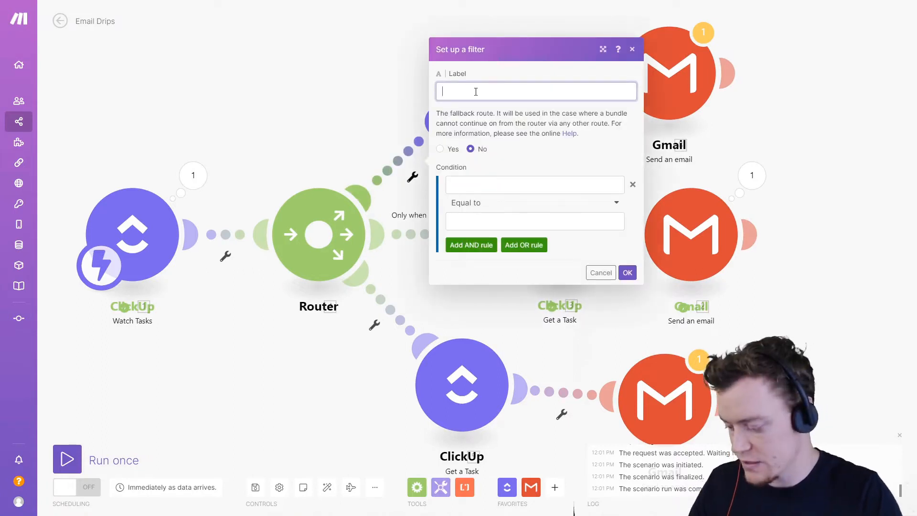
Label the upper route's filter Running with condition status Equal to running
type("Running")
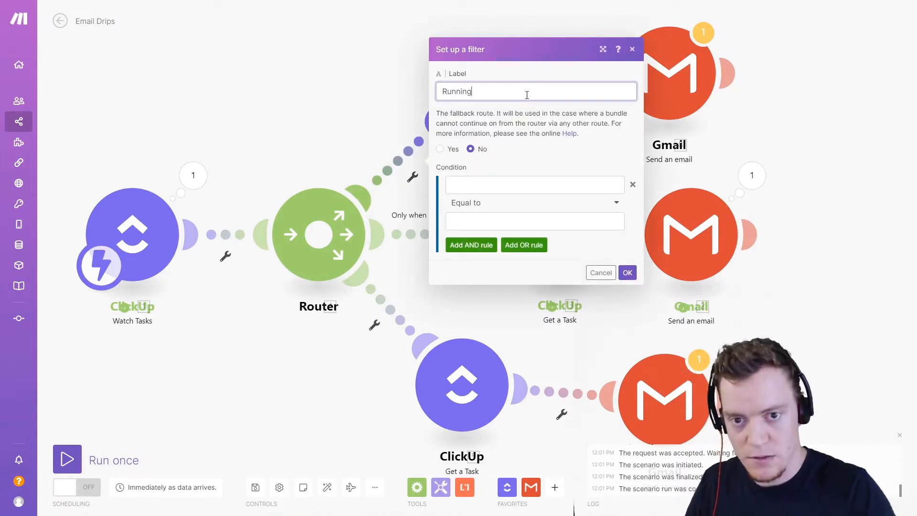
left_click(533, 184)
type("runni")
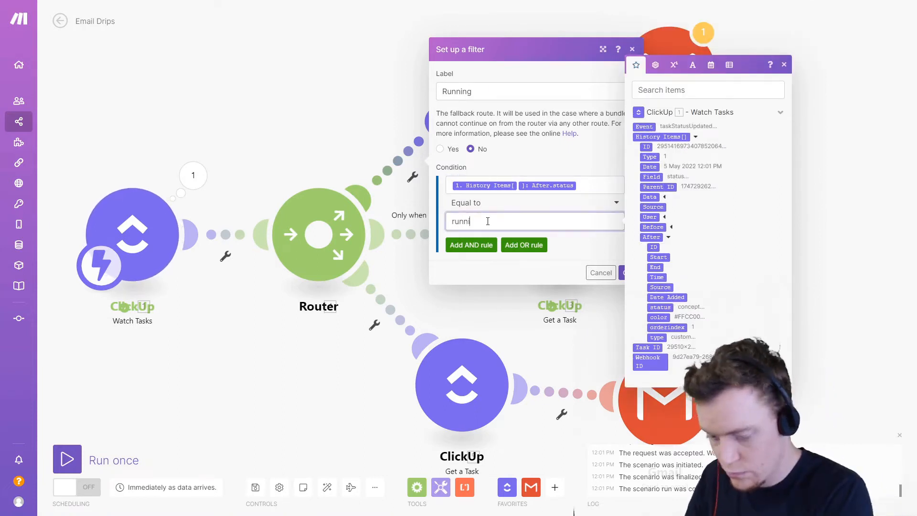
type("ng")
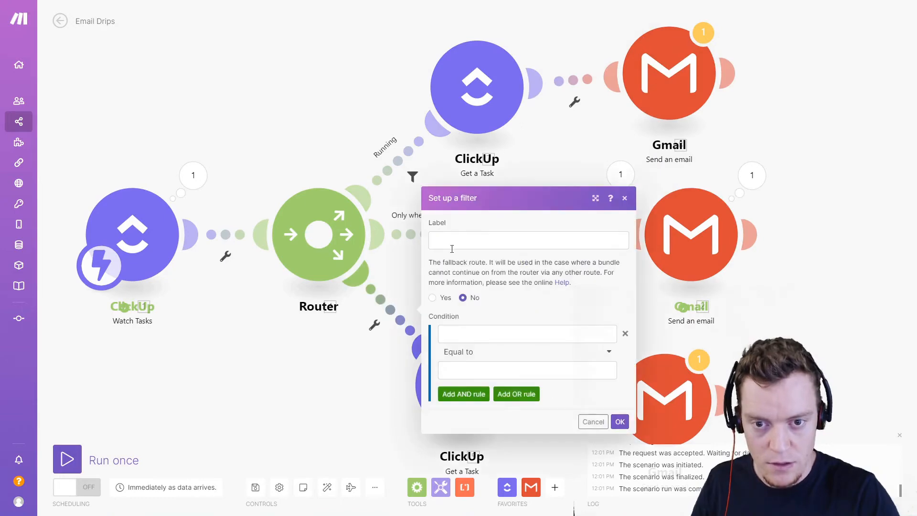
Label the lower route's filter Review, then move to the upper route's Gmail module
left_click(620, 421)
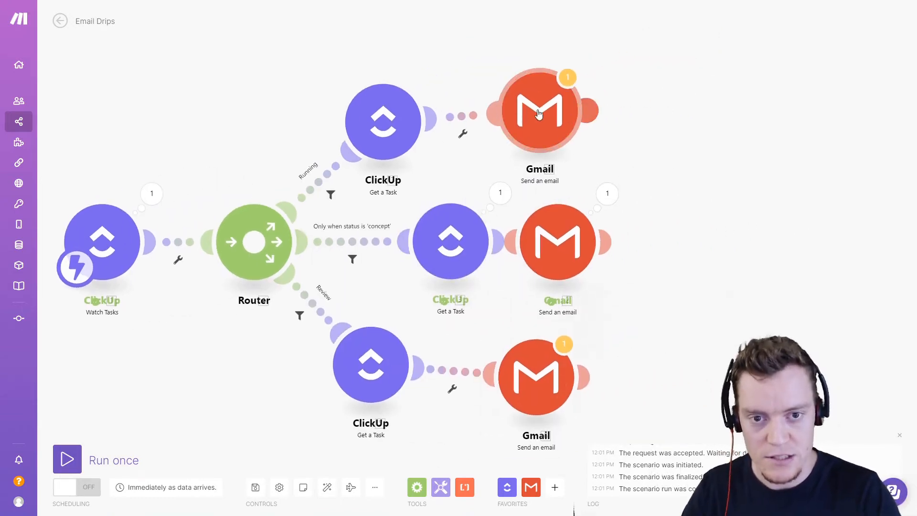
left_click(539, 111)
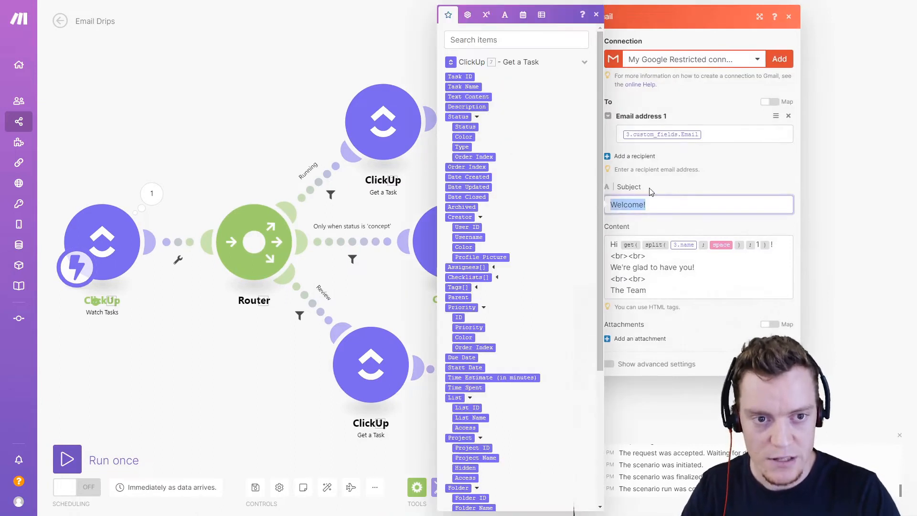
mouse_move(719, 158)
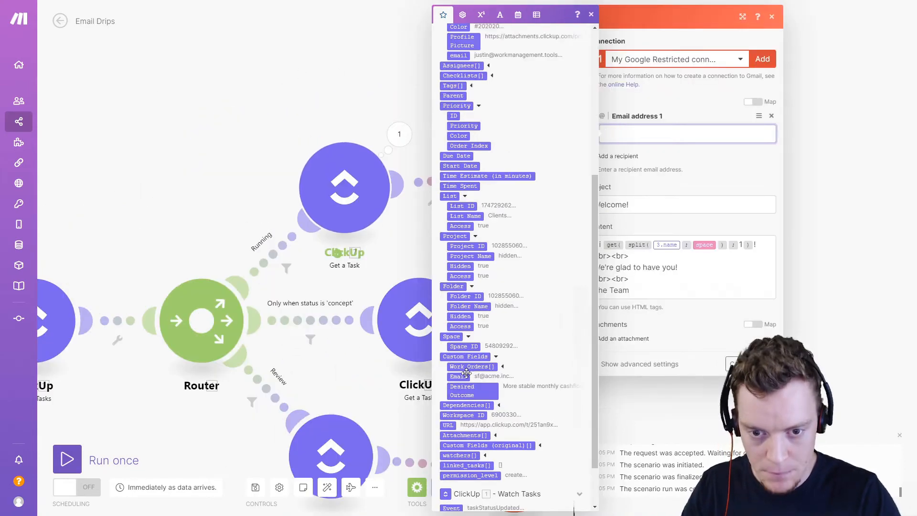
Address the Running email to the task's Email custom field with subject 'Your Ads Are Running!'
left_click(458, 376)
type("Your Ads Are Ru")
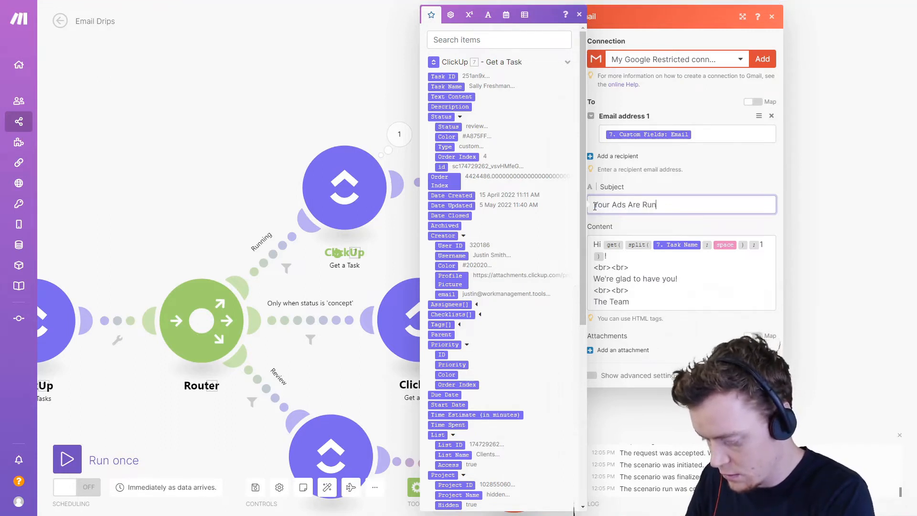
type("ning!")
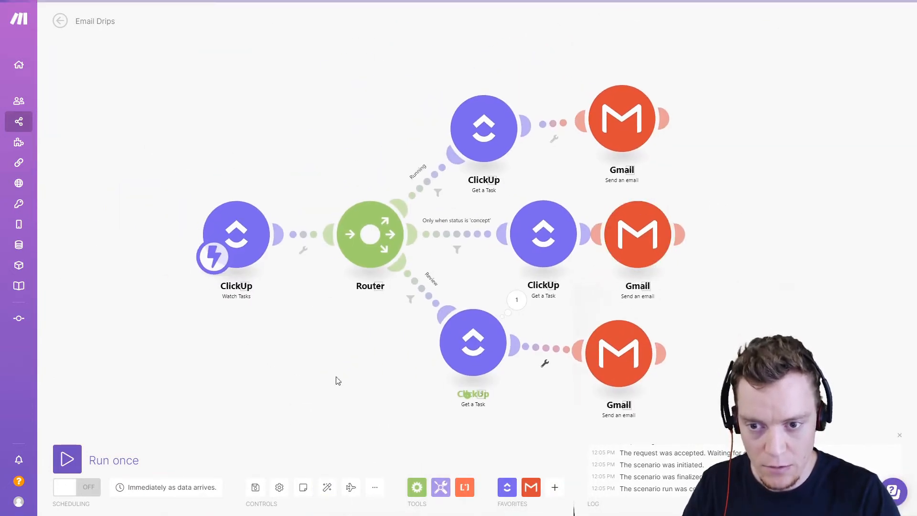
mouse_move(458, 146)
type(" - Status Changes")
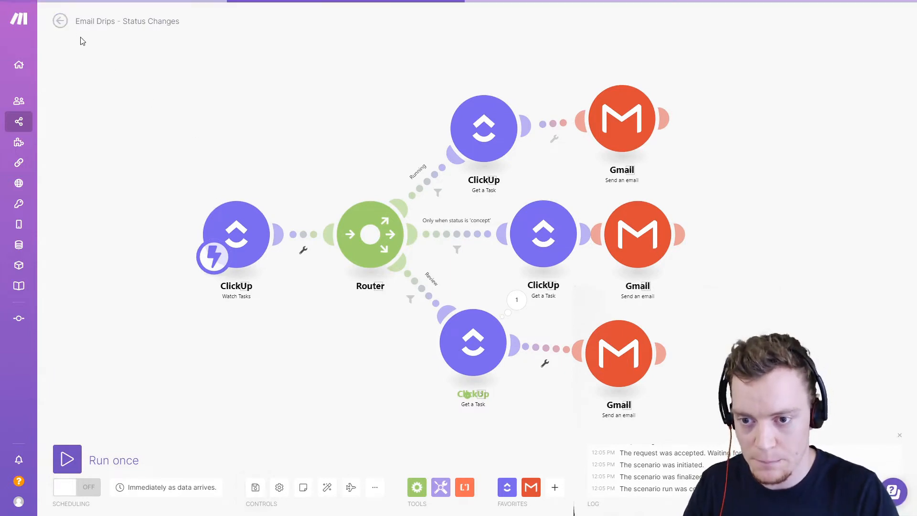
Exit the Status Changes editor back to the scenarios list to reach Email Drips - Time Based
left_click(59, 20)
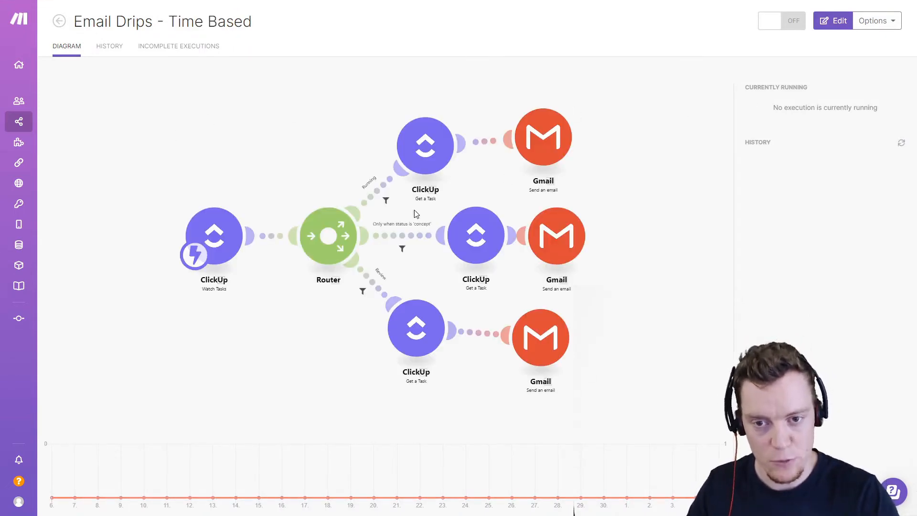
Edit the Time Based scenario and make ClickUp List All Tasks the first module
left_click(833, 20)
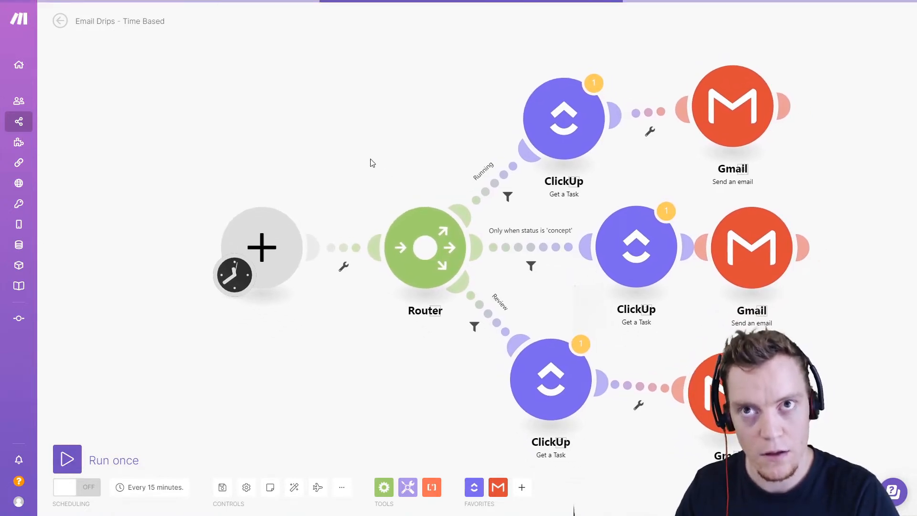
mouse_move(354, 179)
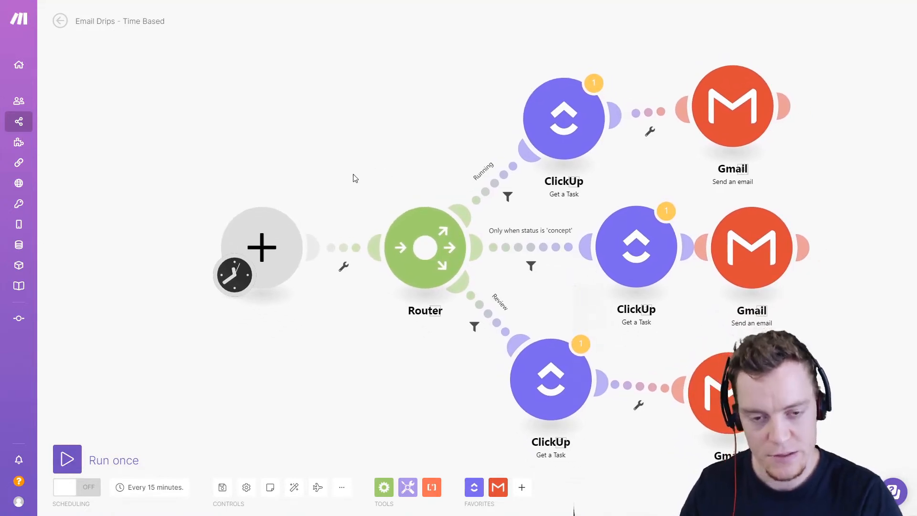
mouse_move(308, 193)
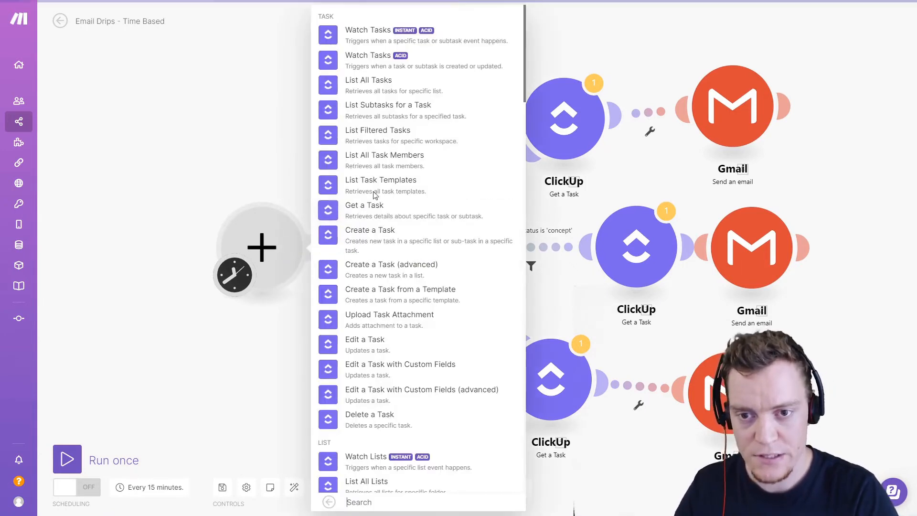
left_click(368, 80)
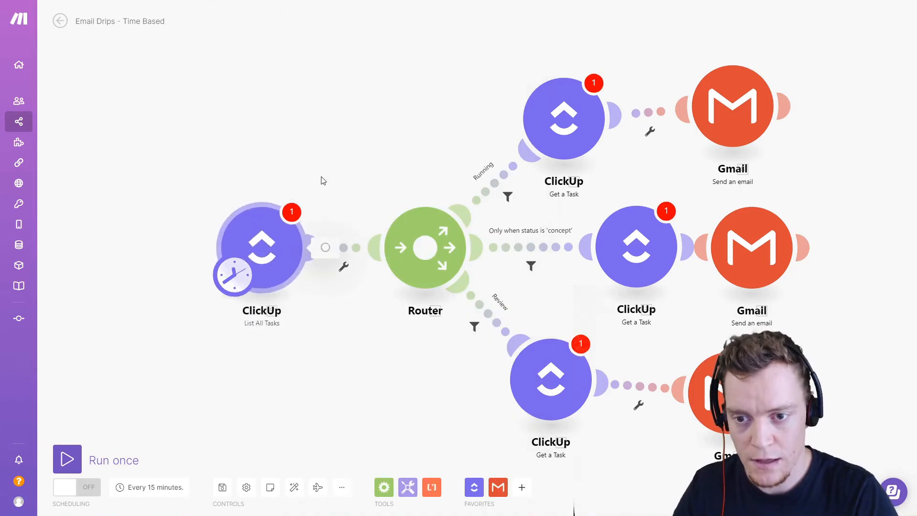
left_click(261, 246)
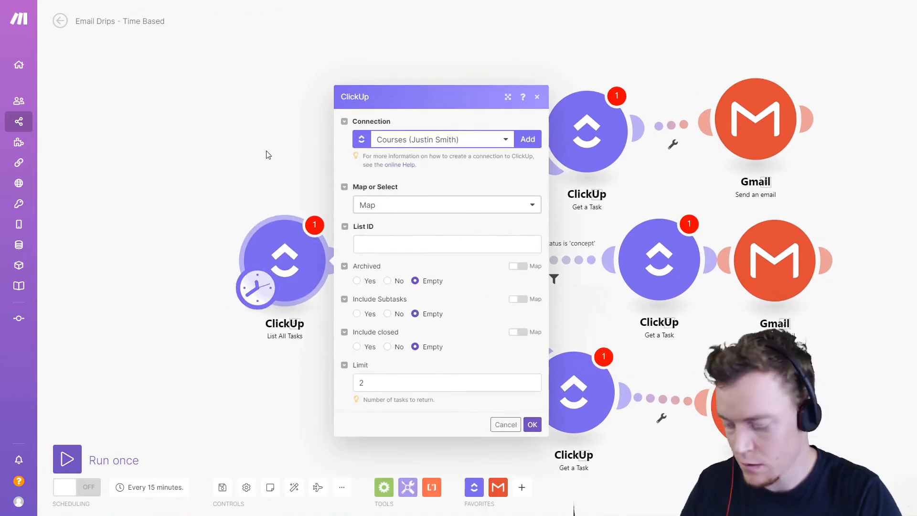
Set List All Tasks to Select mode on the Clients list with no limit and confirm
left_click(446, 204)
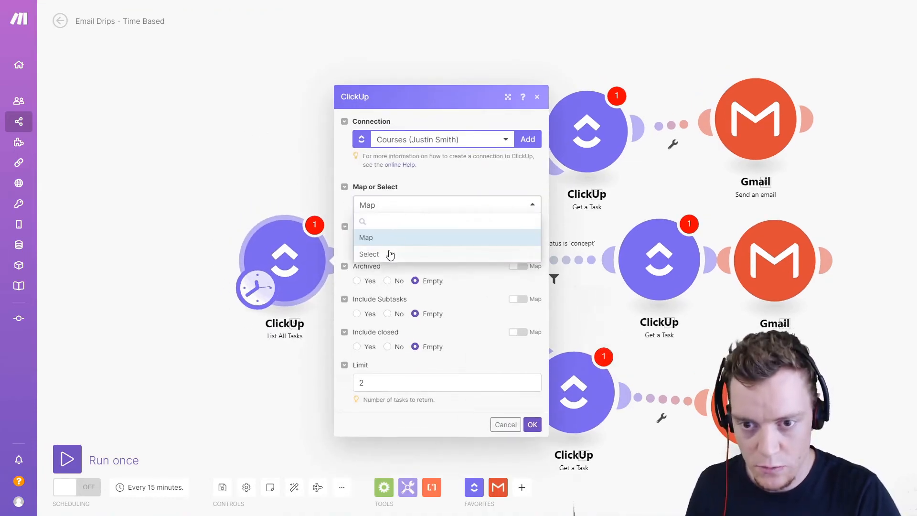
left_click(368, 254)
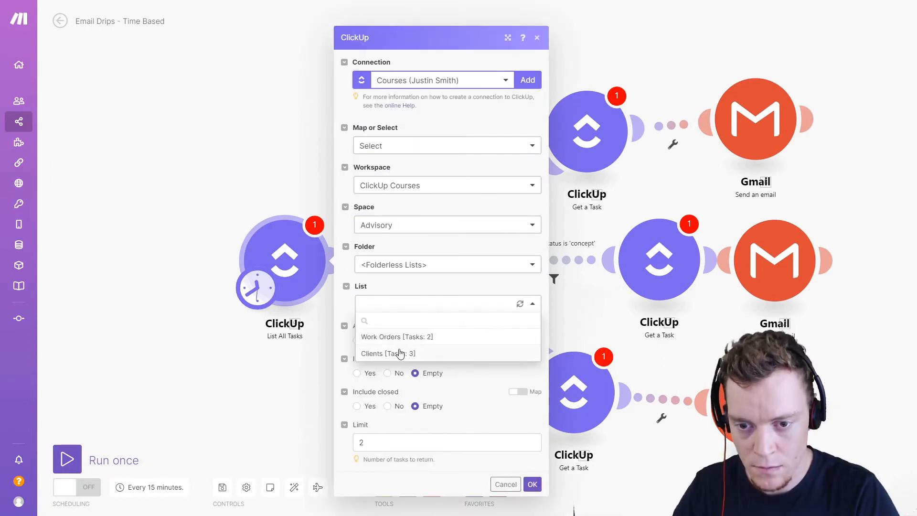
left_click(387, 353)
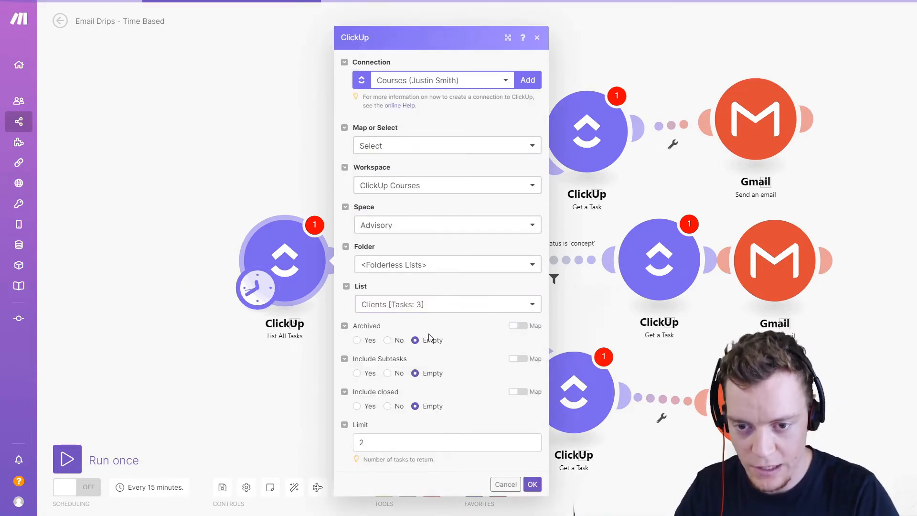
mouse_move(419, 406)
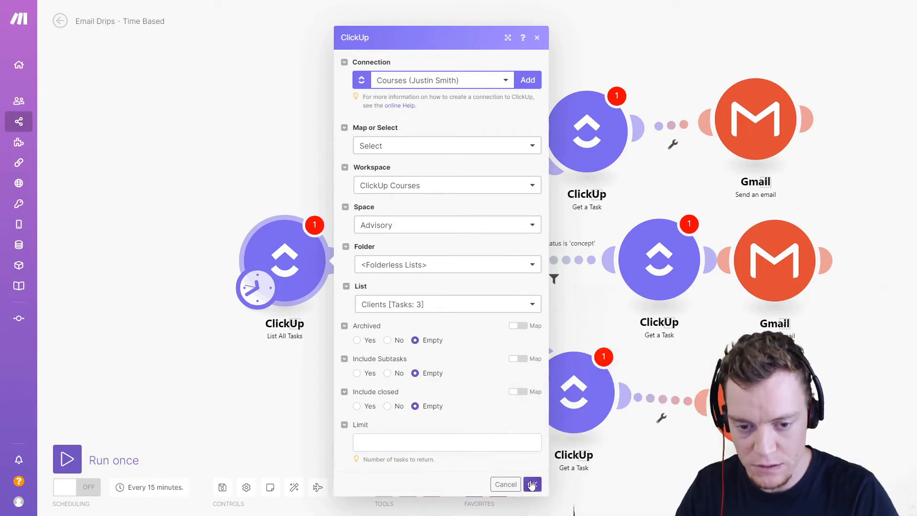
left_click(531, 484)
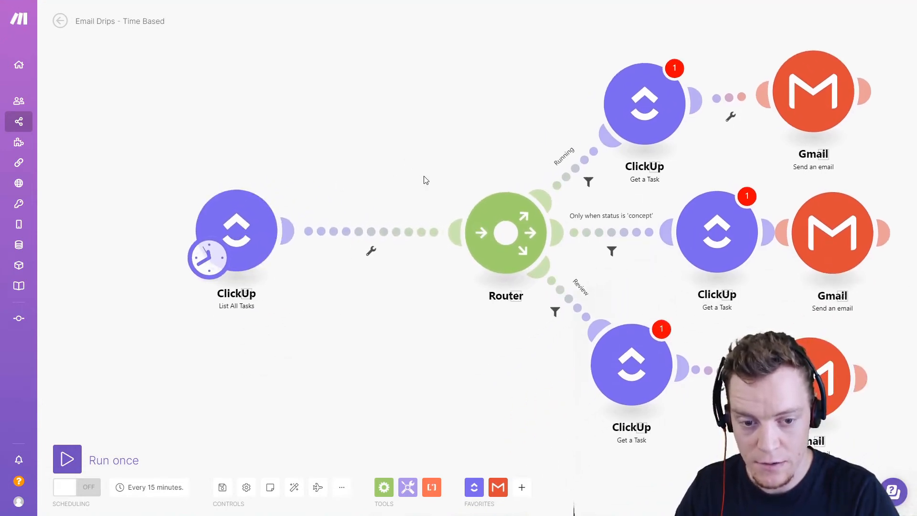
mouse_move(431, 486)
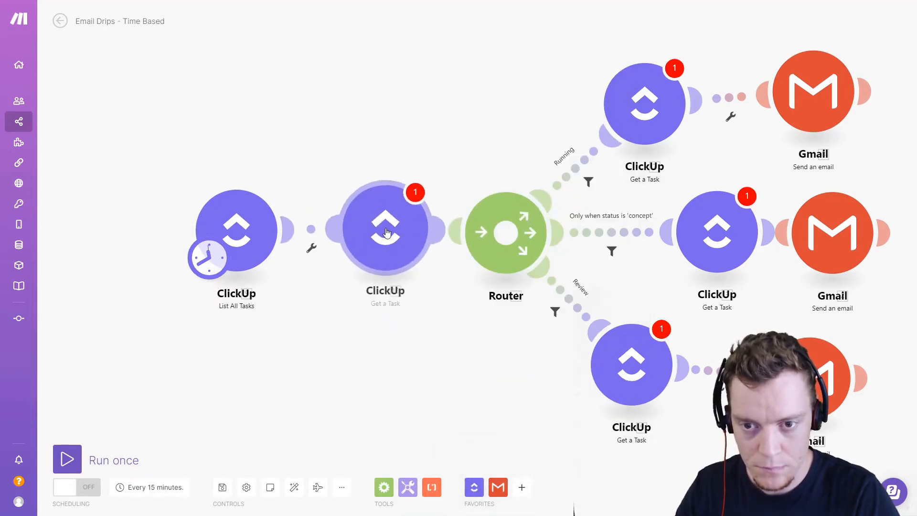
Map Task ID into the new Get a Task module, run it and inspect the returned task details
left_click(384, 230)
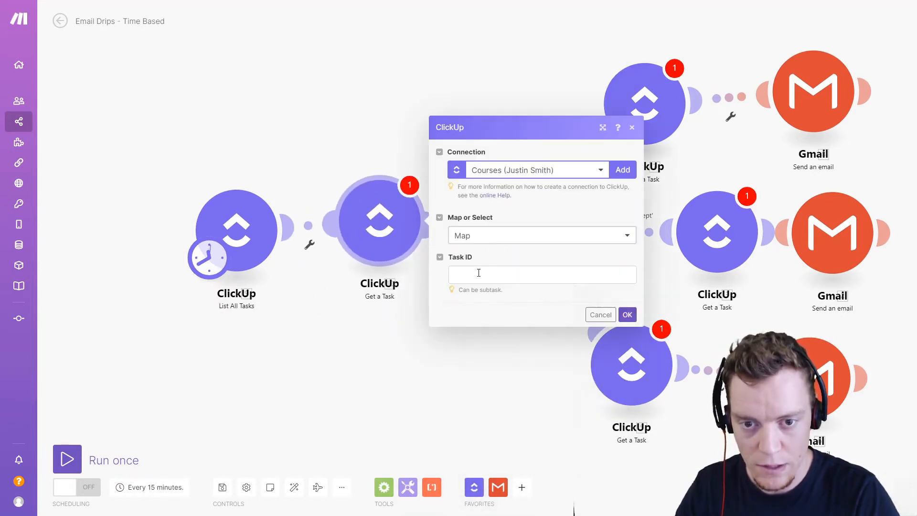
left_click(477, 274)
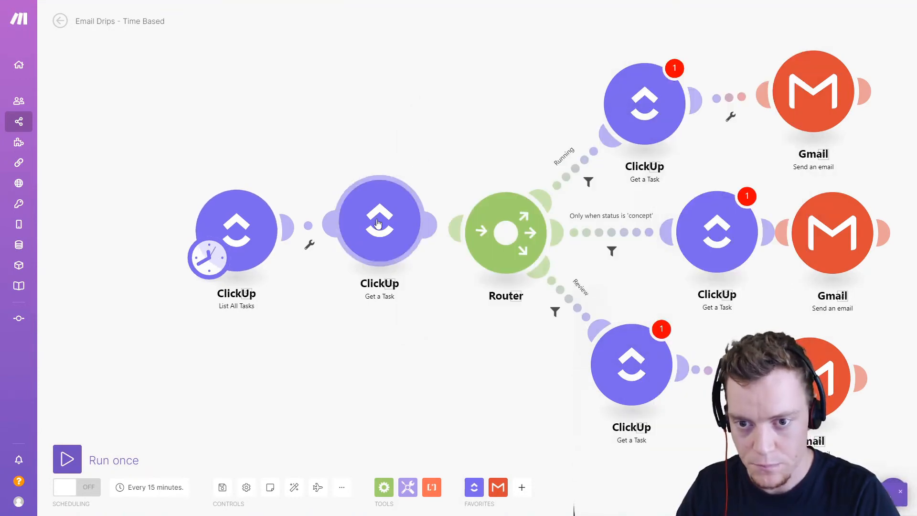
left_click(67, 459)
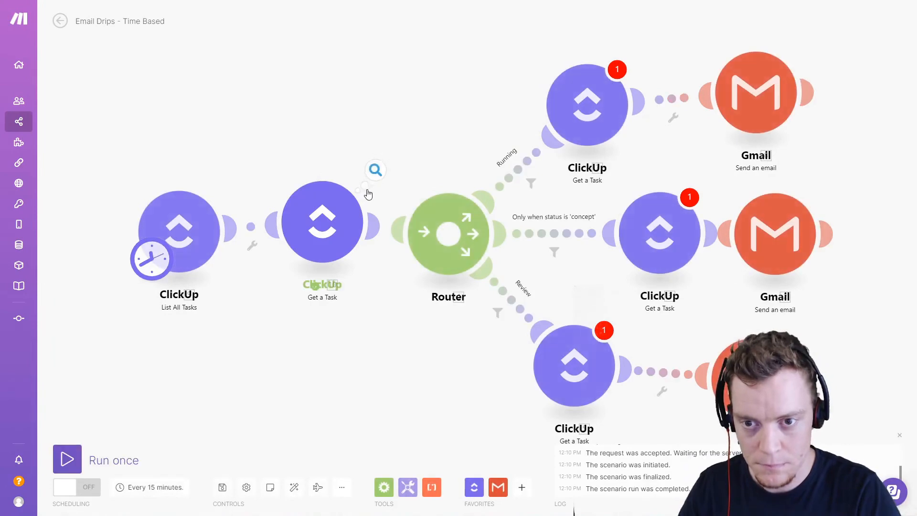
left_click(321, 222)
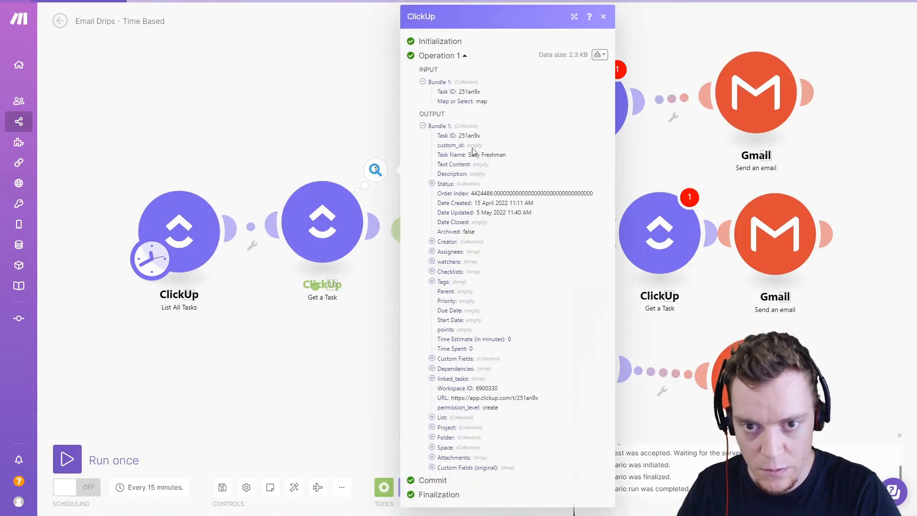
mouse_move(479, 212)
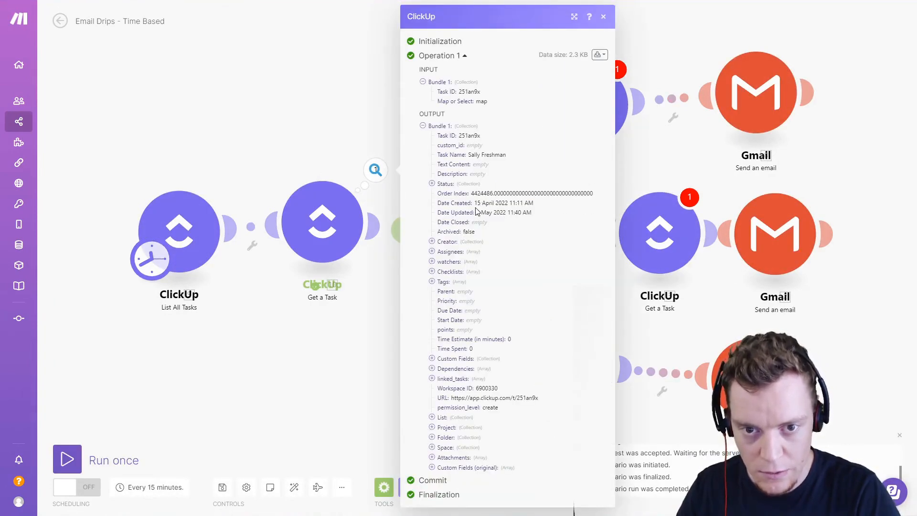
left_click(603, 16)
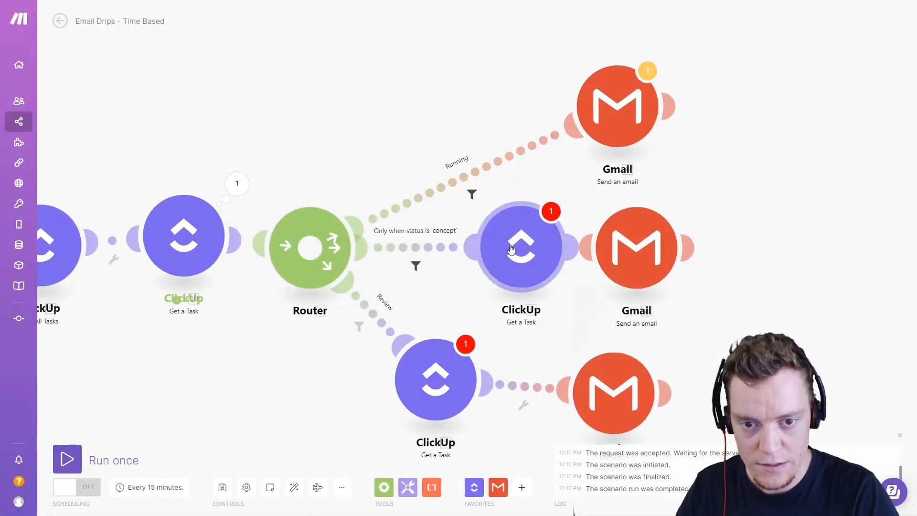
Delete the Review route's Get a Task module and open the Running route's filter
right_click(435, 383)
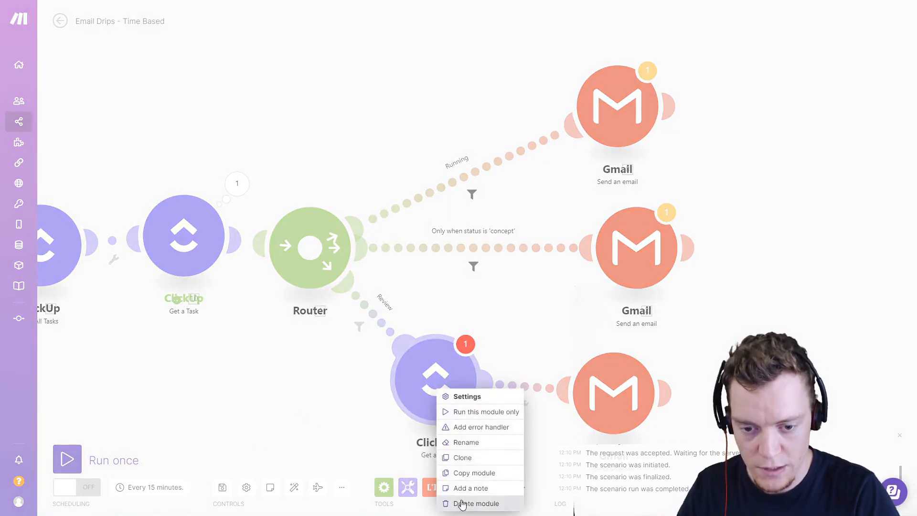
left_click(475, 503)
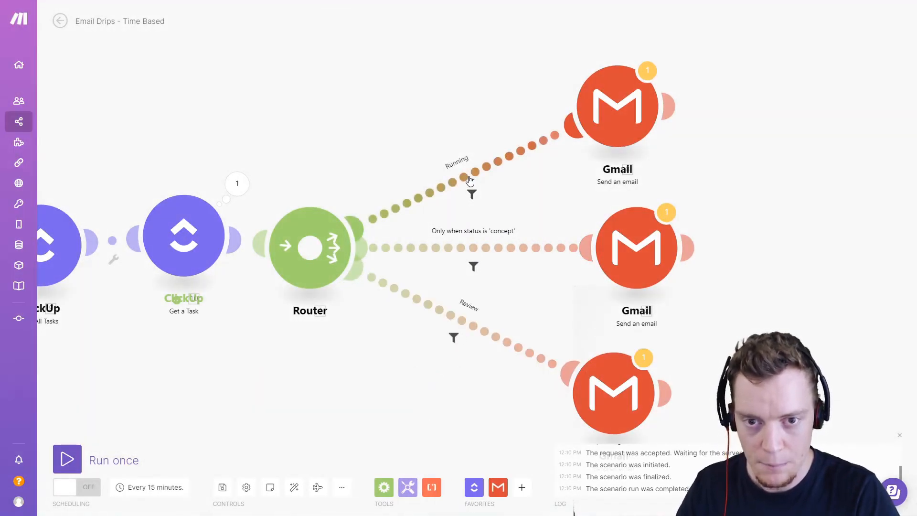
left_click(471, 194)
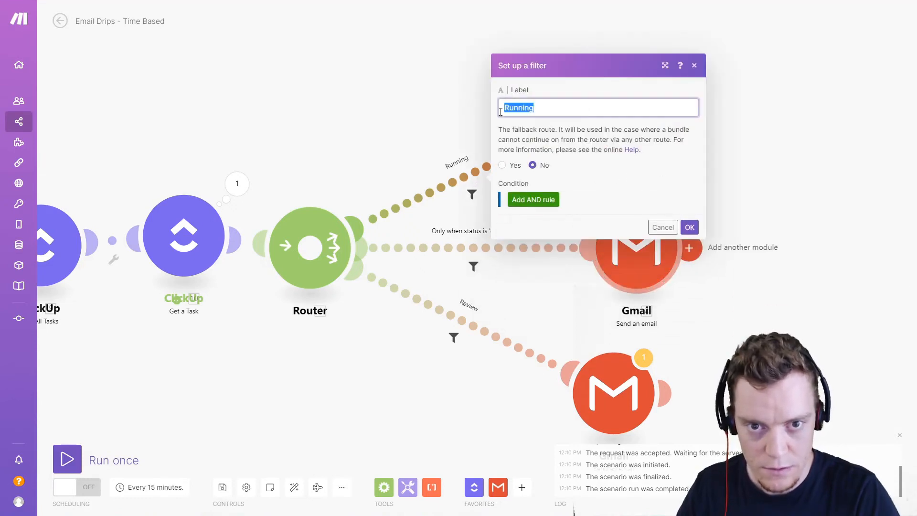
Rename the route 2 Days After Creation, clear its old status condition and confirm
type("2 D")
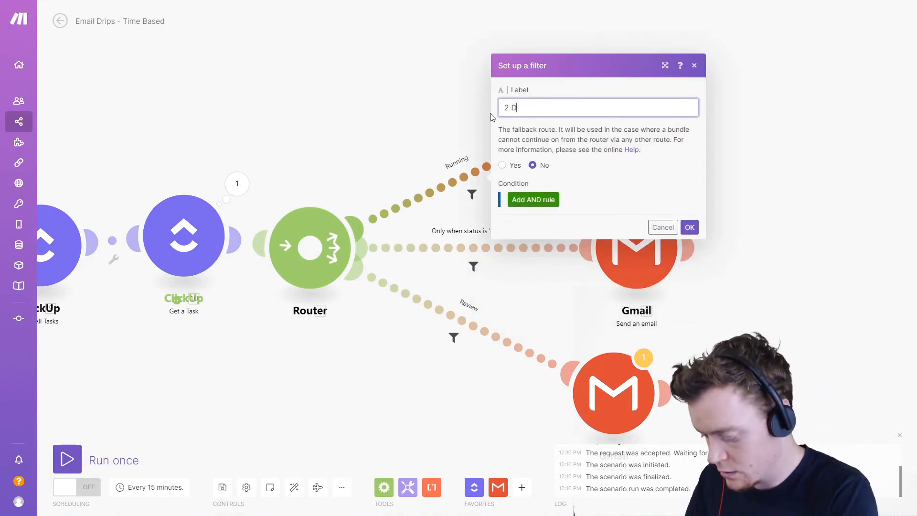
type("ays After Crea")
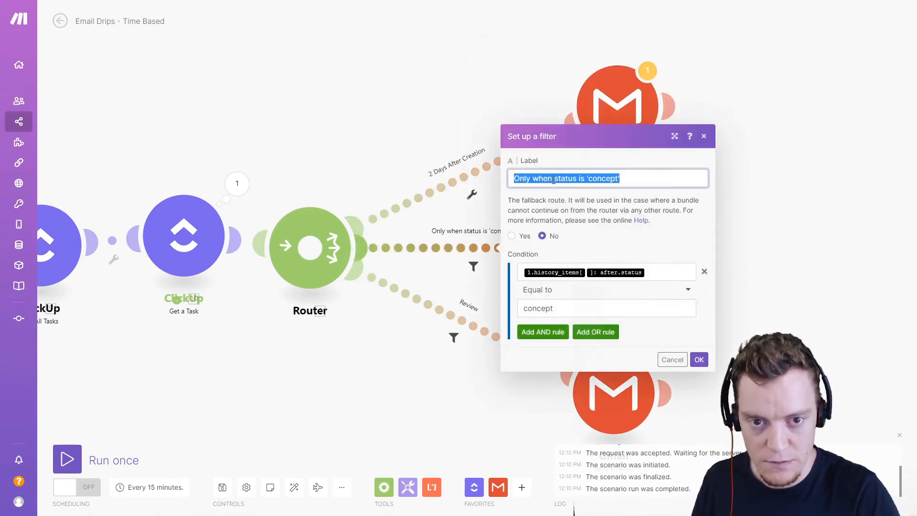
type("Days After Creation")
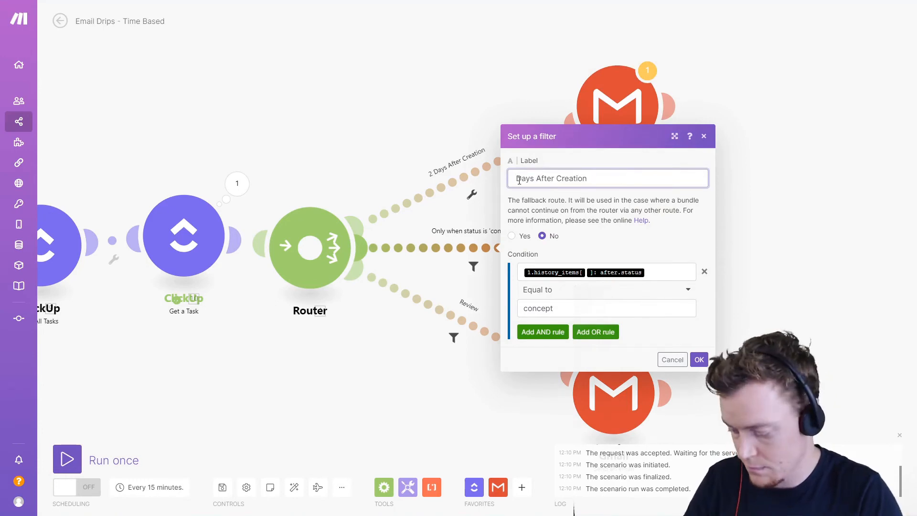
left_click(704, 270)
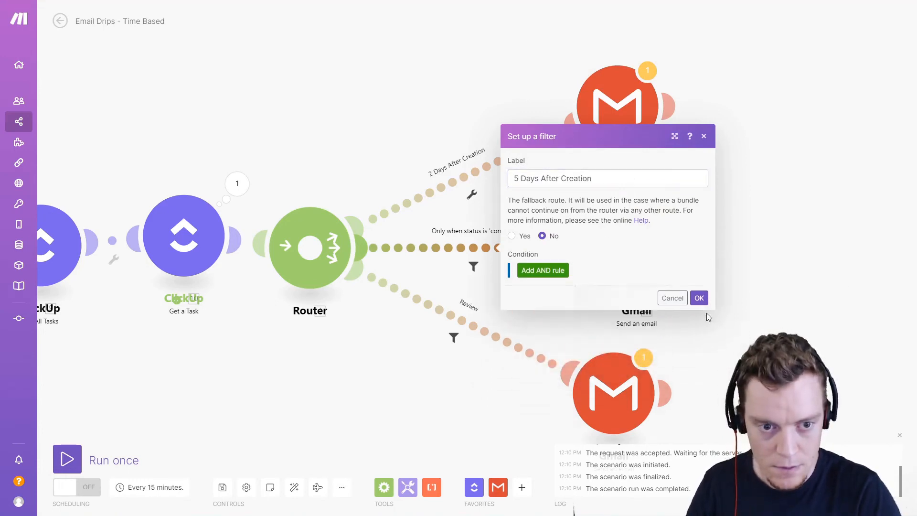
left_click(699, 298)
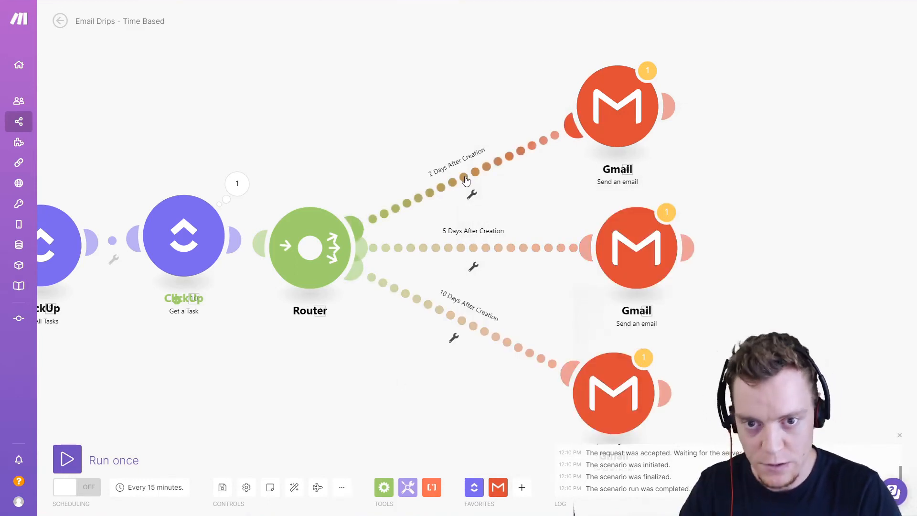
Set the 2 Days filter to addDays(Date Created;2) Equal to now
left_click(471, 193)
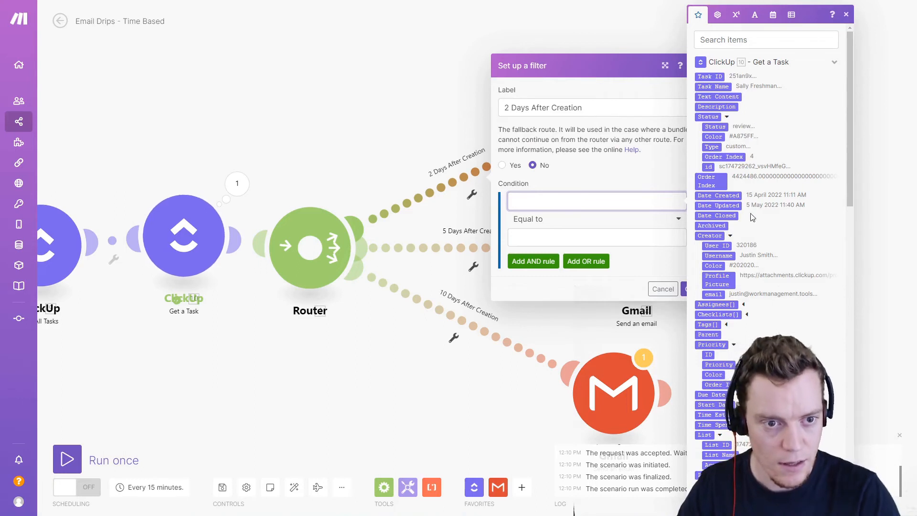
left_click(718, 195)
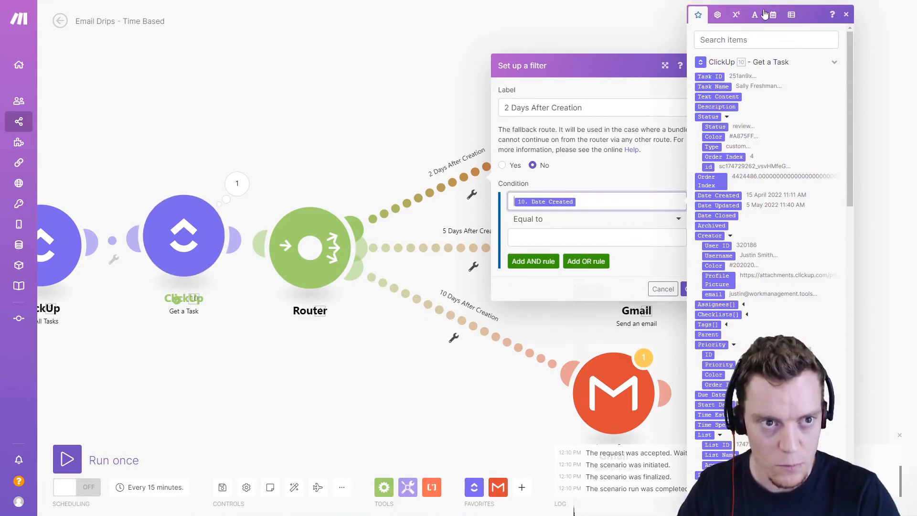
left_click(773, 14)
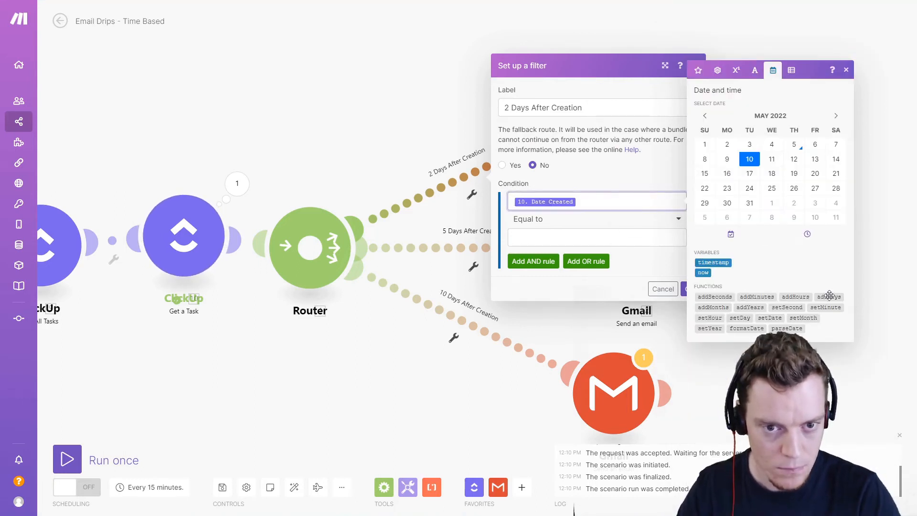
left_click(828, 297)
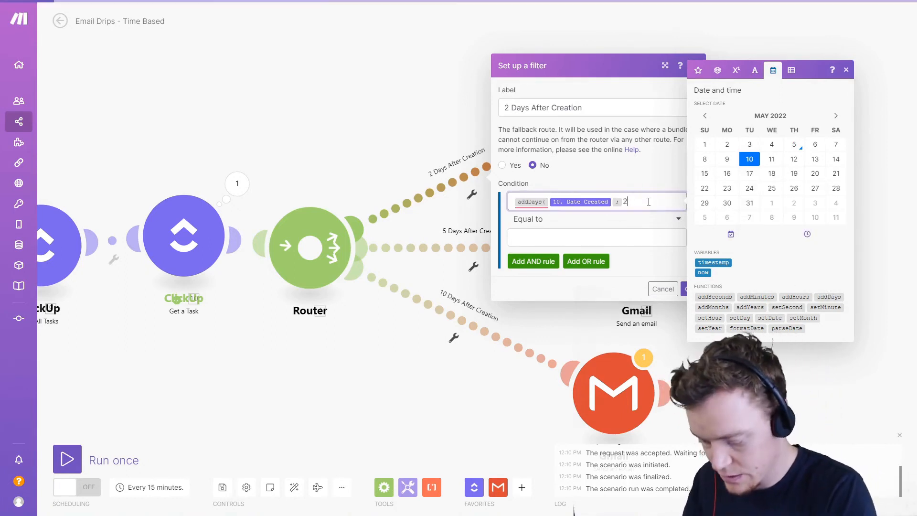
left_click(584, 219)
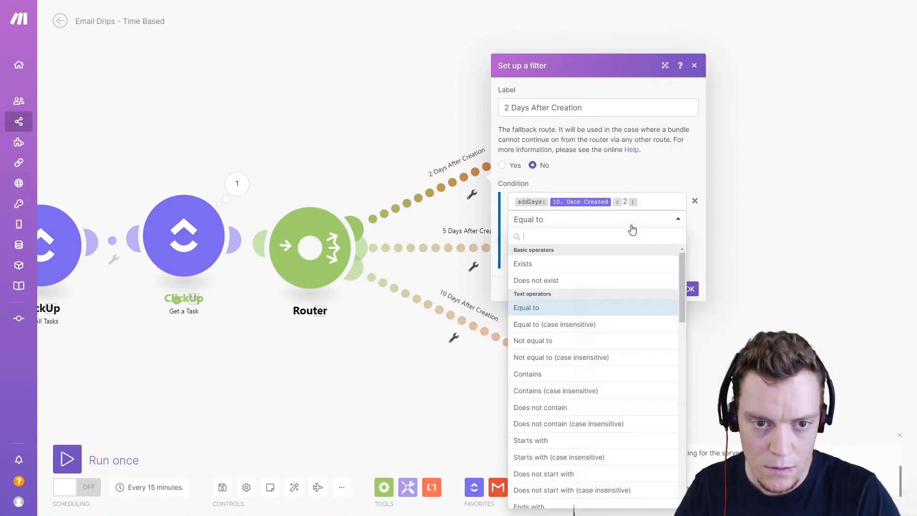
scroll("down", 3)
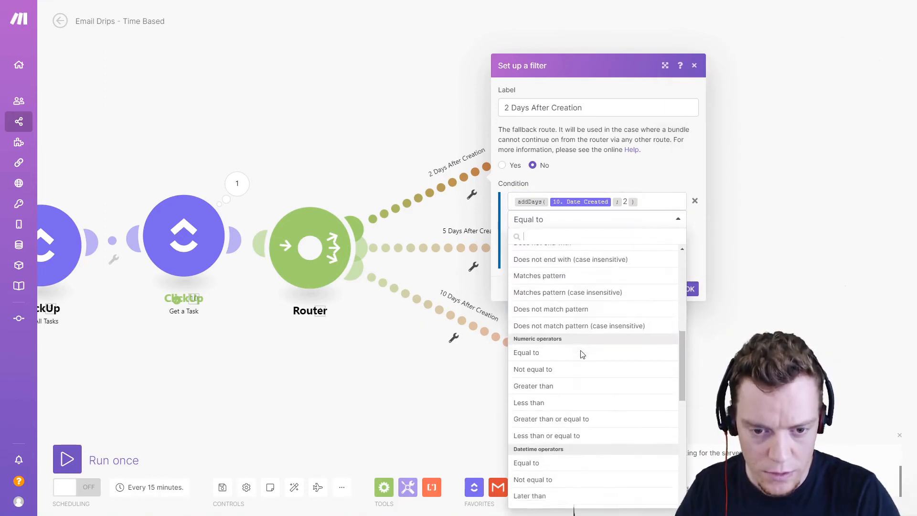
left_click(526, 352)
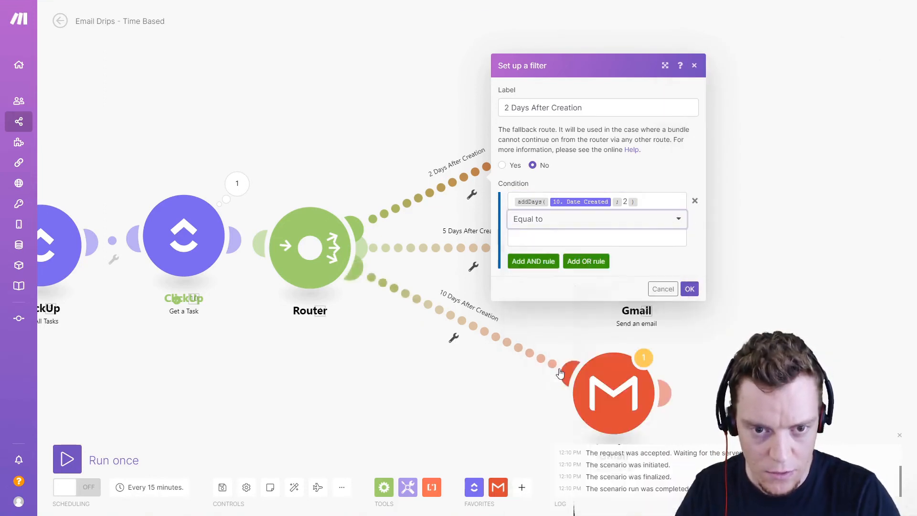
left_click(596, 237)
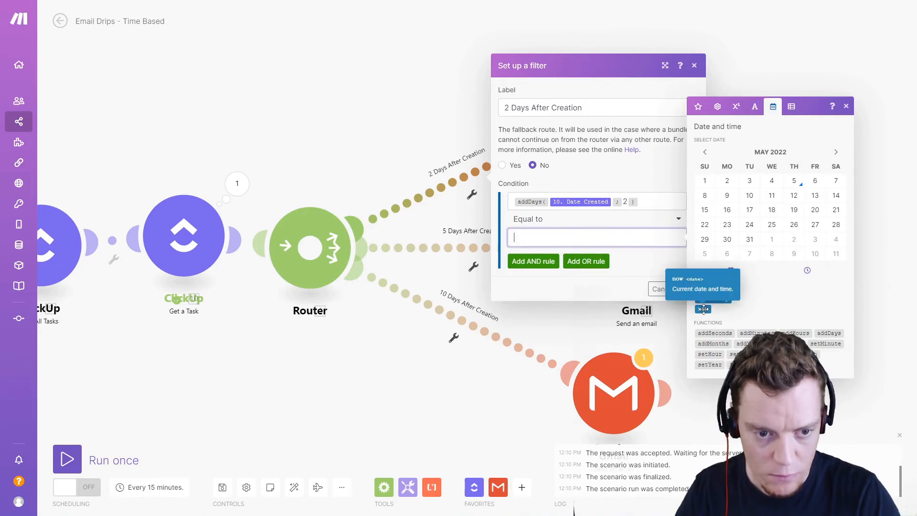
left_click(703, 309)
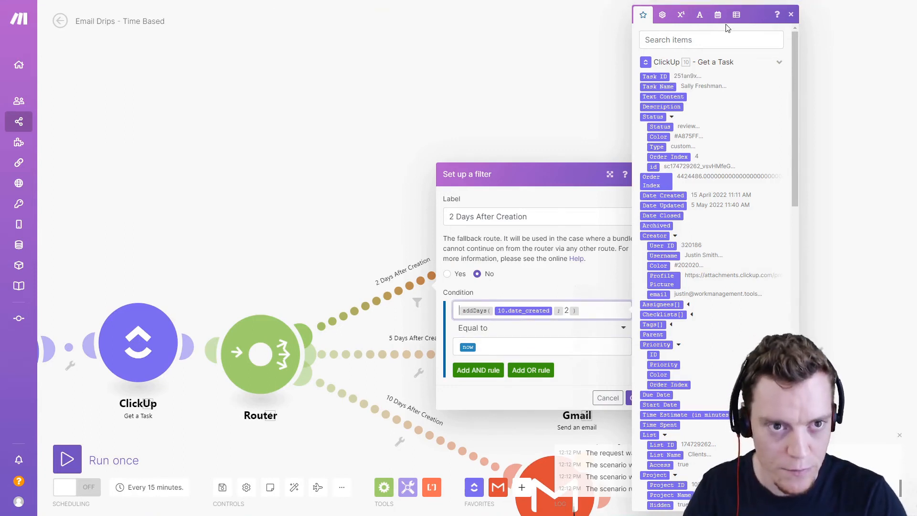
Wrap both sides in formatDate with YYYY-MM-DD and save the filter
left_click(717, 15)
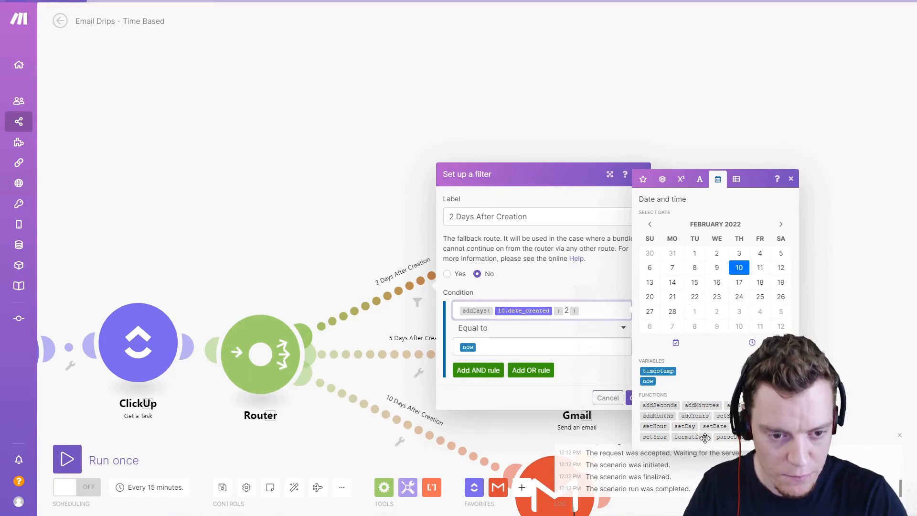
left_click(691, 437)
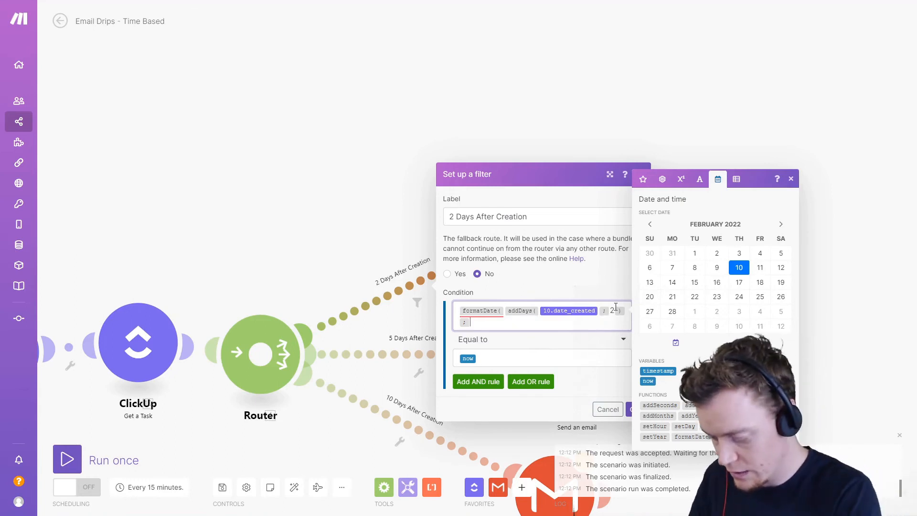
type("YYYY")
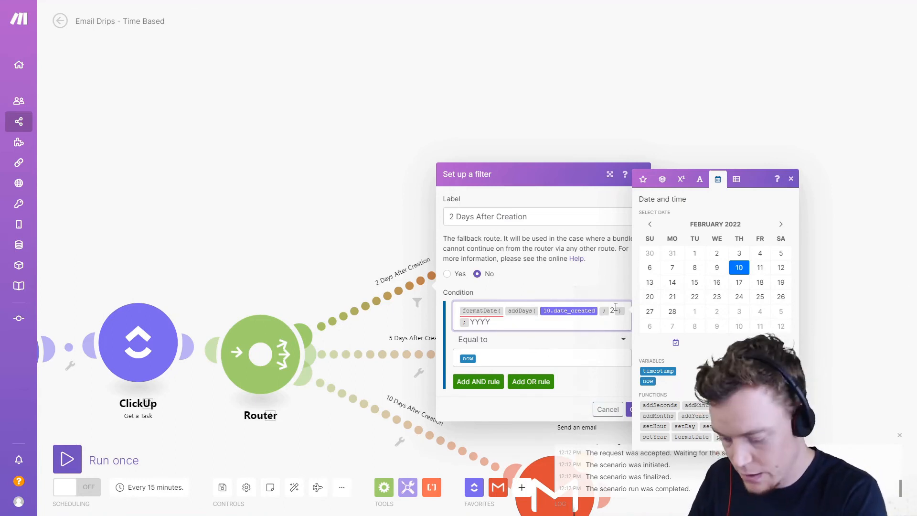
type("-M")
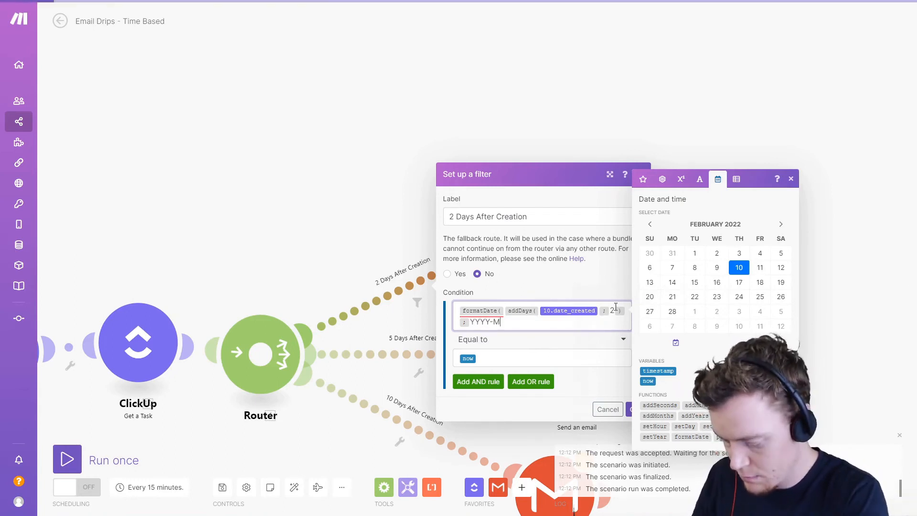
type("M-DD )")
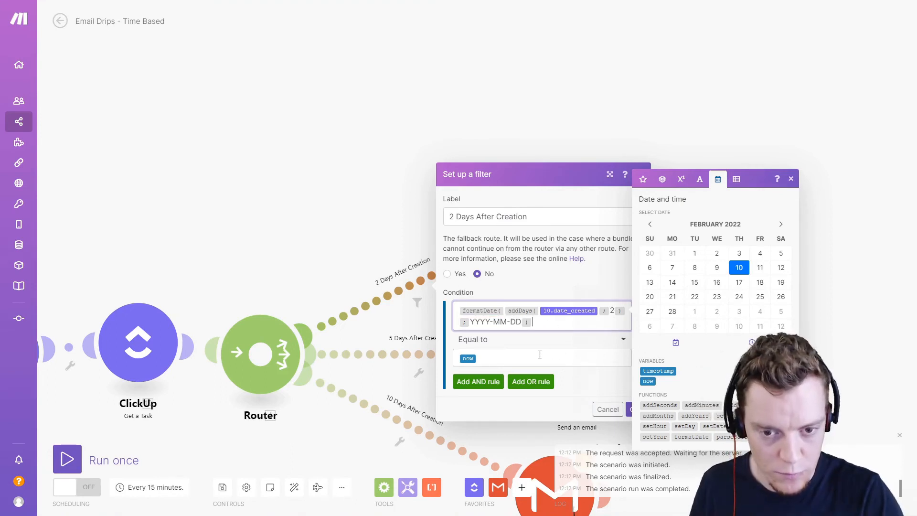
left_click(780, 223)
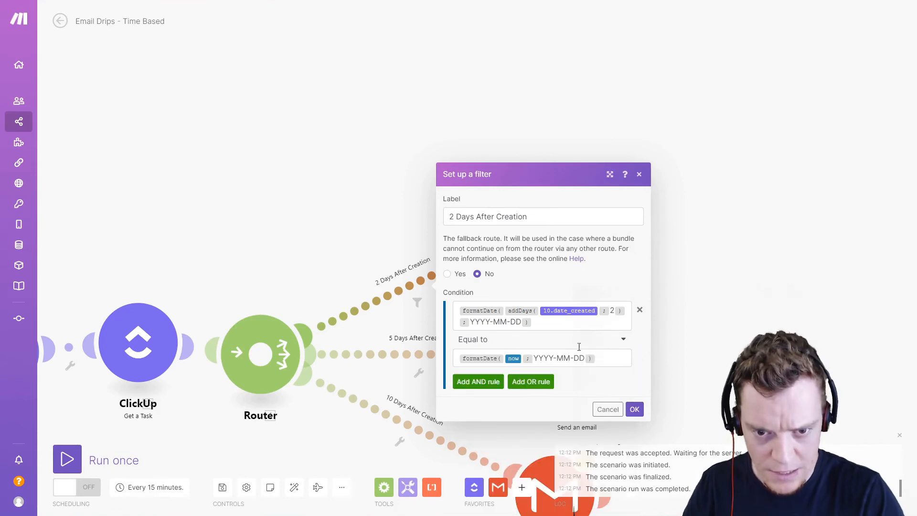
left_click(634, 409)
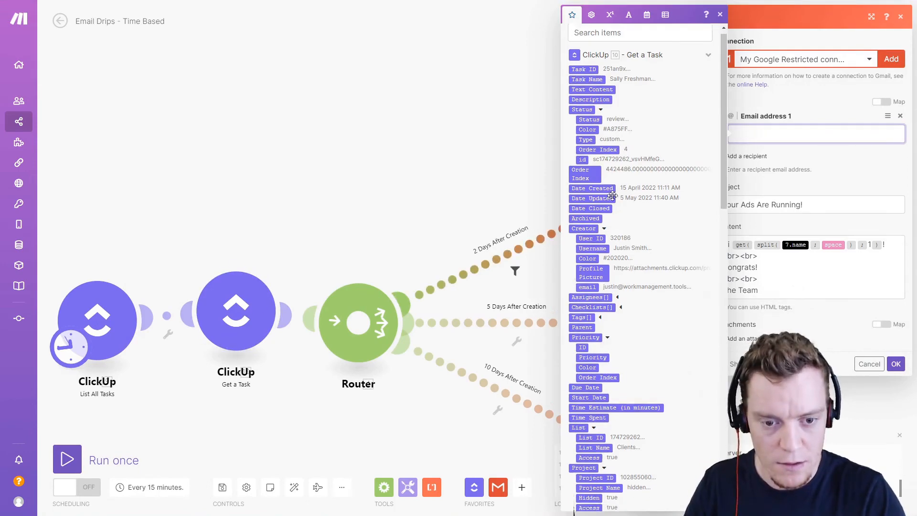
Scroll the canvas to review the run's three bundles passing the 2 Days route
scroll("down", 3)
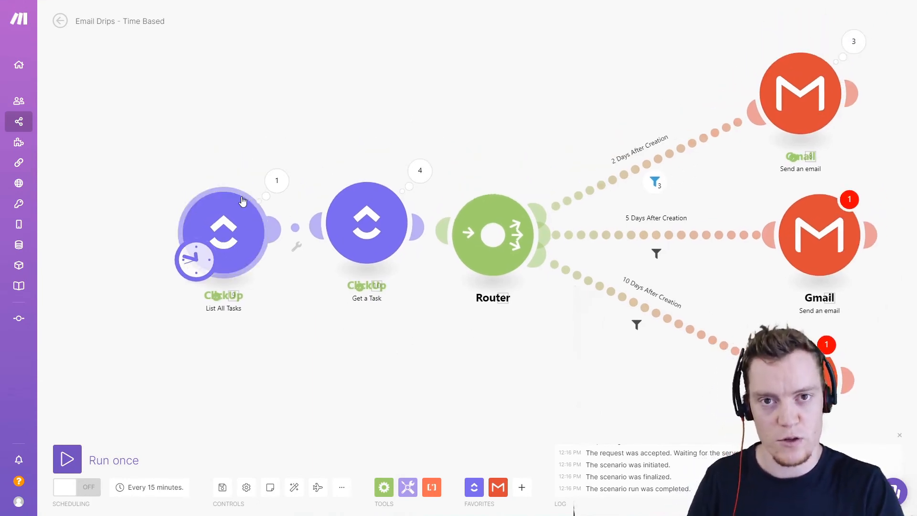
mouse_move(320, 299)
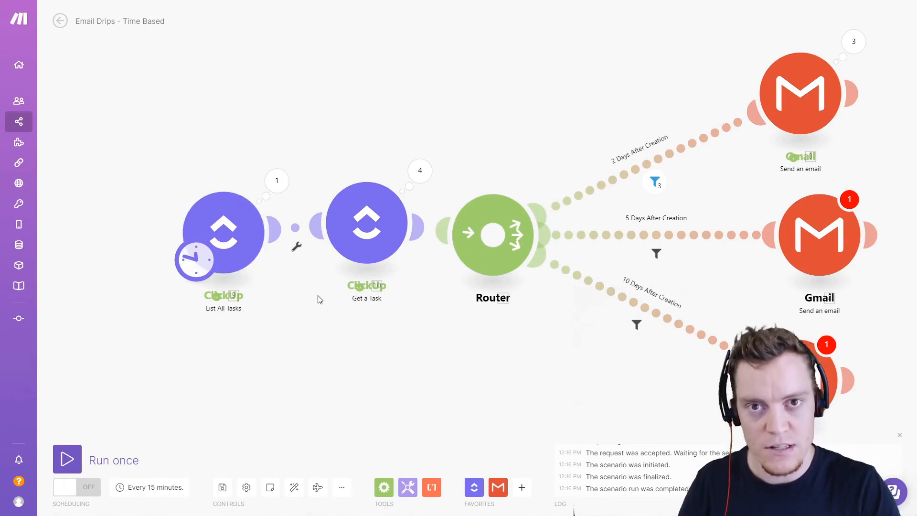
mouse_move(152, 487)
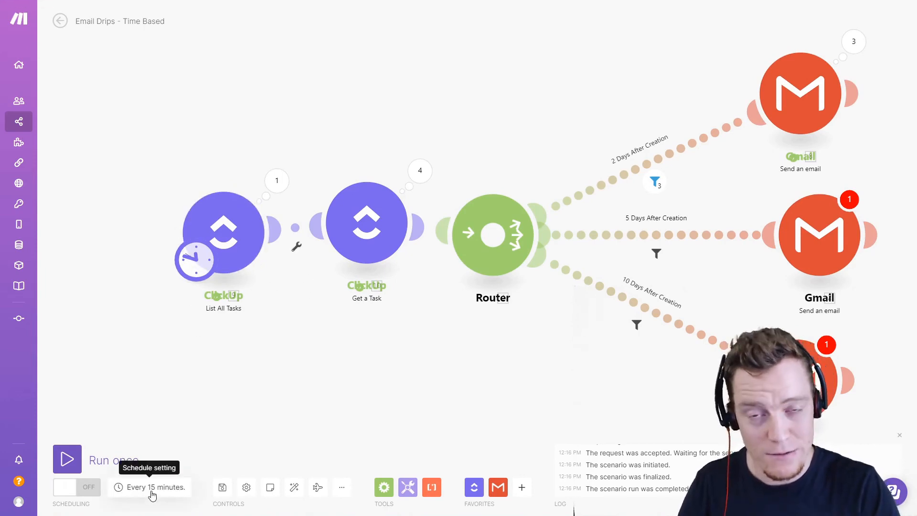
mouse_move(649, 291)
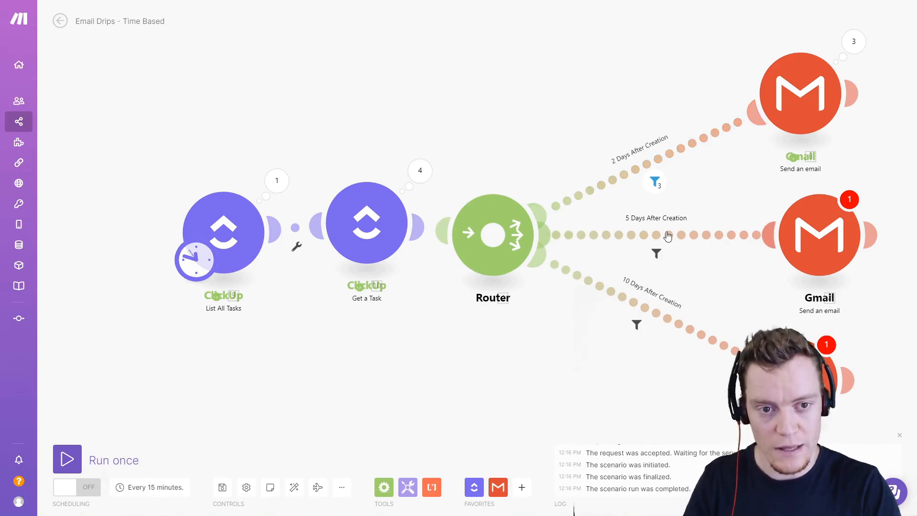
Set the scenario schedule to Every day at 11:00 AM and confirm
left_click(149, 487)
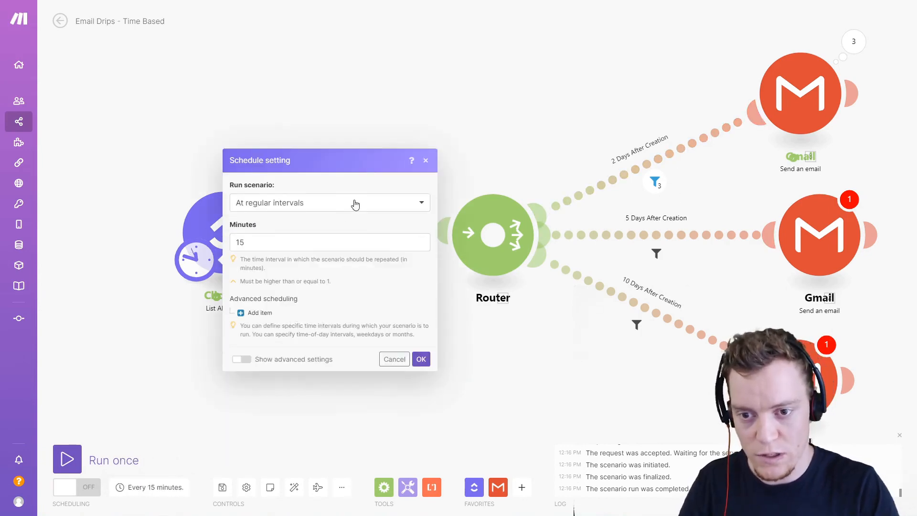
left_click(329, 203)
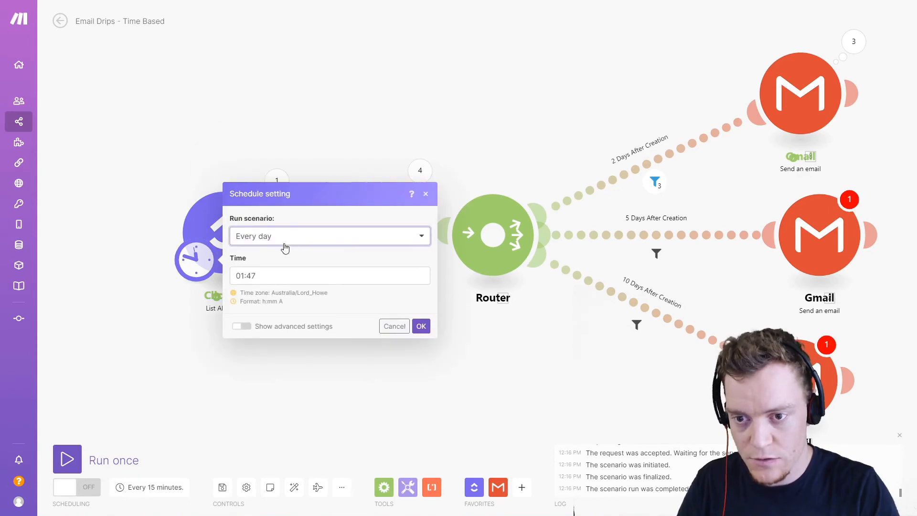
left_click(329, 276)
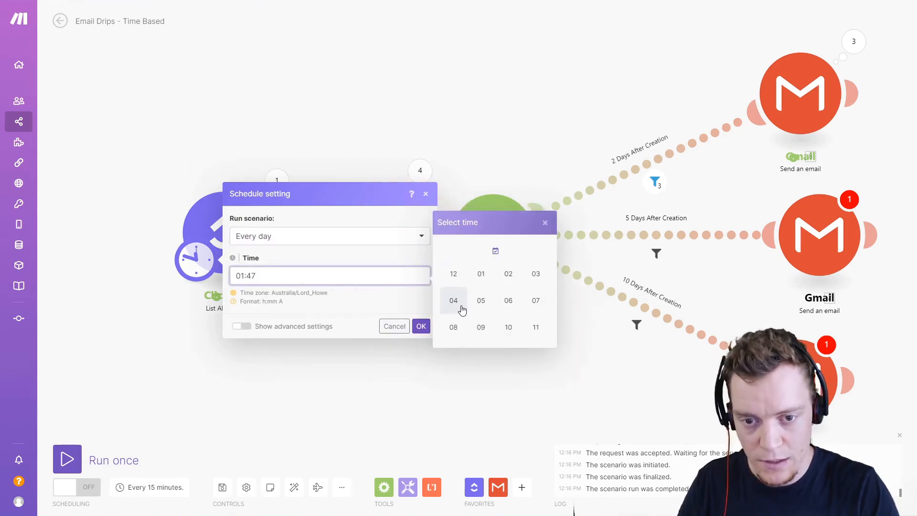
left_click(453, 300)
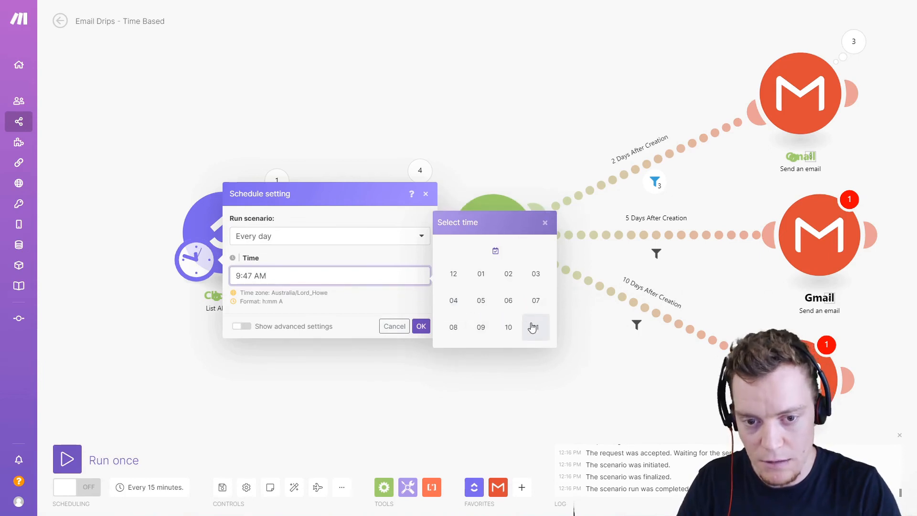
left_click(535, 327)
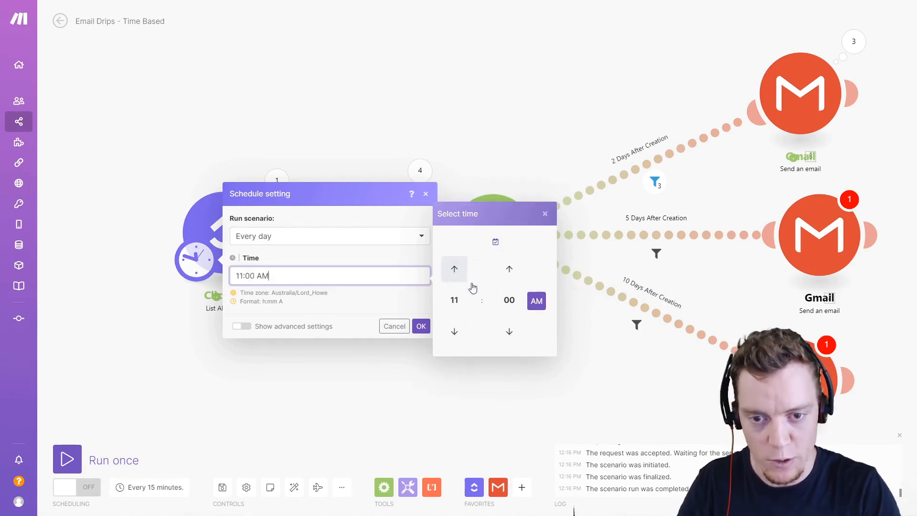
left_click(421, 326)
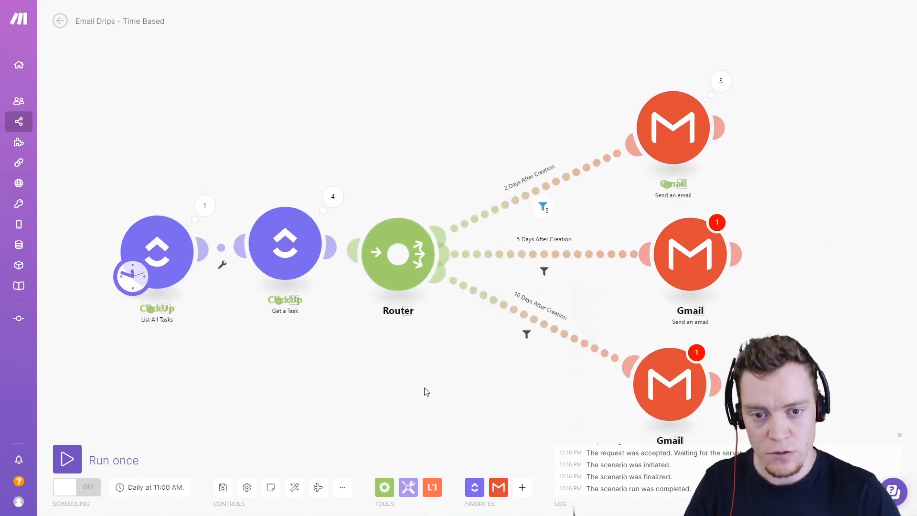
mouse_move(376, 79)
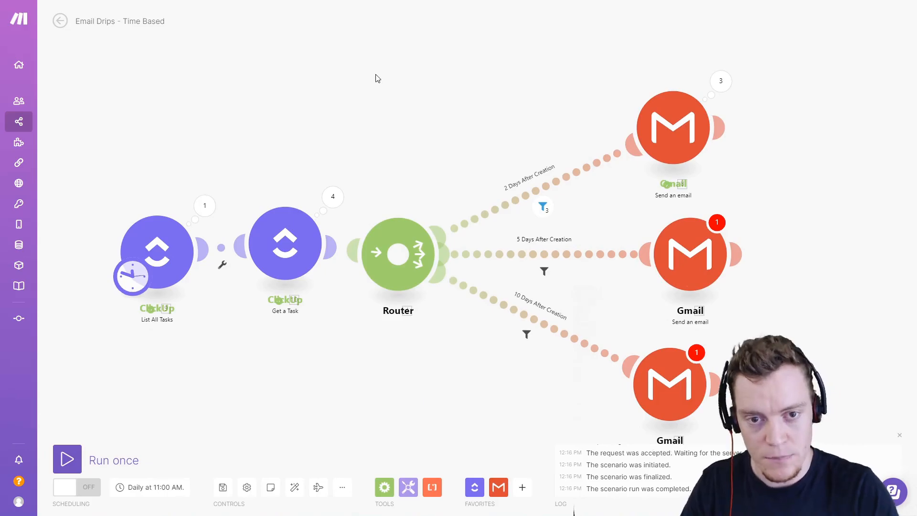